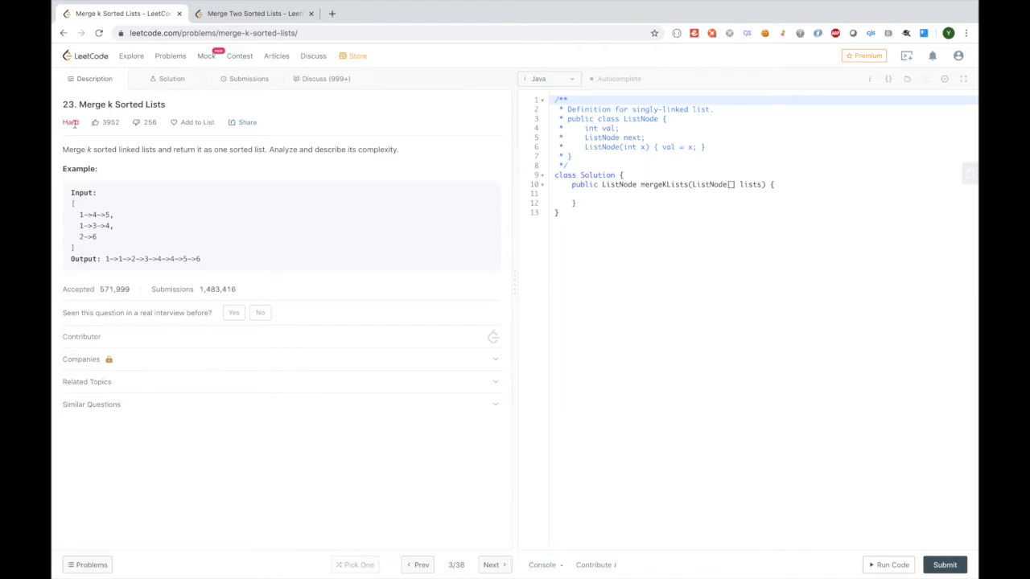
mouse_move(215, 206)
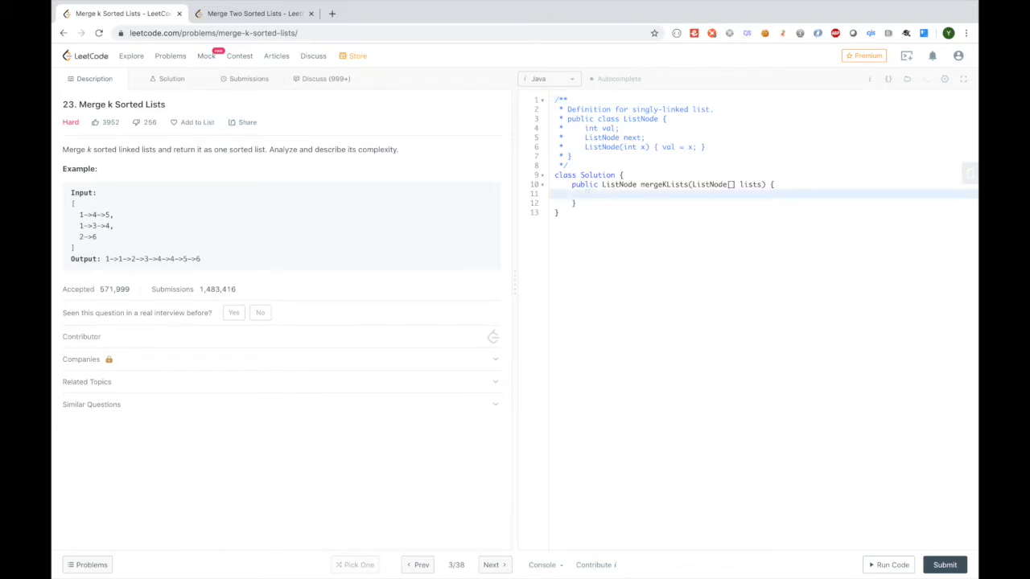
- Declare PriorityQueue<ListNode> minHeap with comparator (n1,n2) -> n1.val - n2.val
type("Prior")
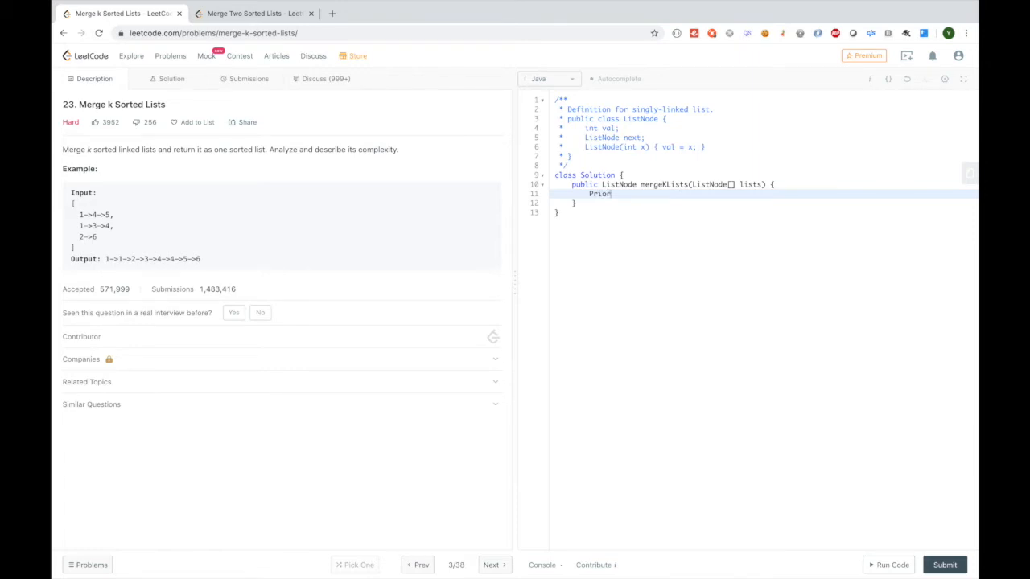
type("ityQueue")
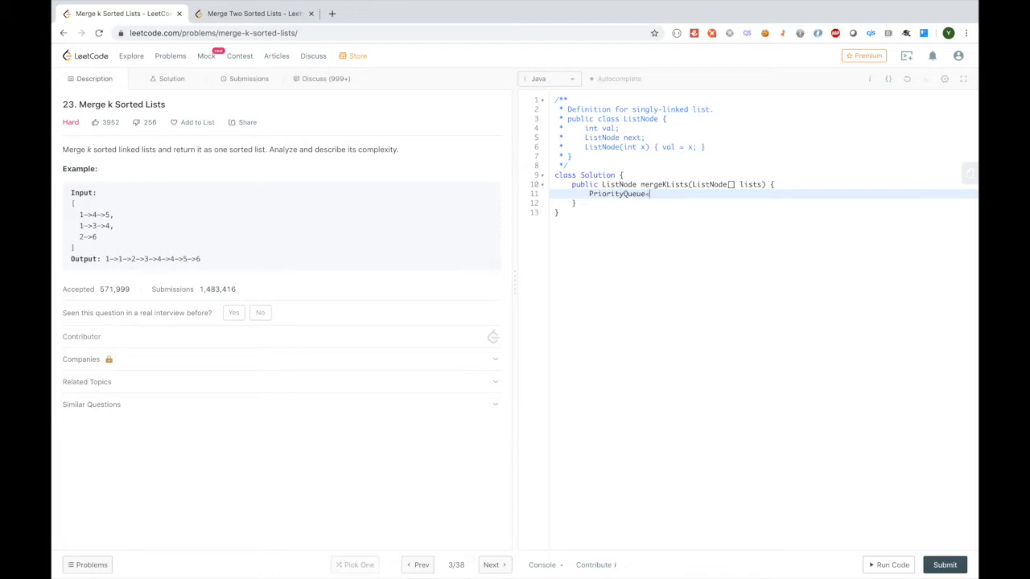
type("<ListNode> minHeap = new")
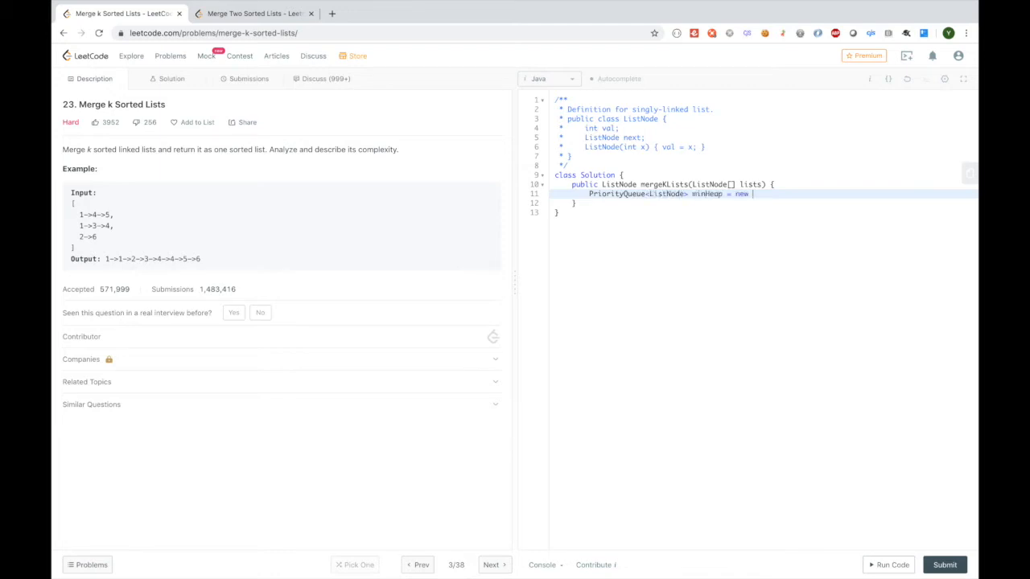
type("PriorityQueue<>")
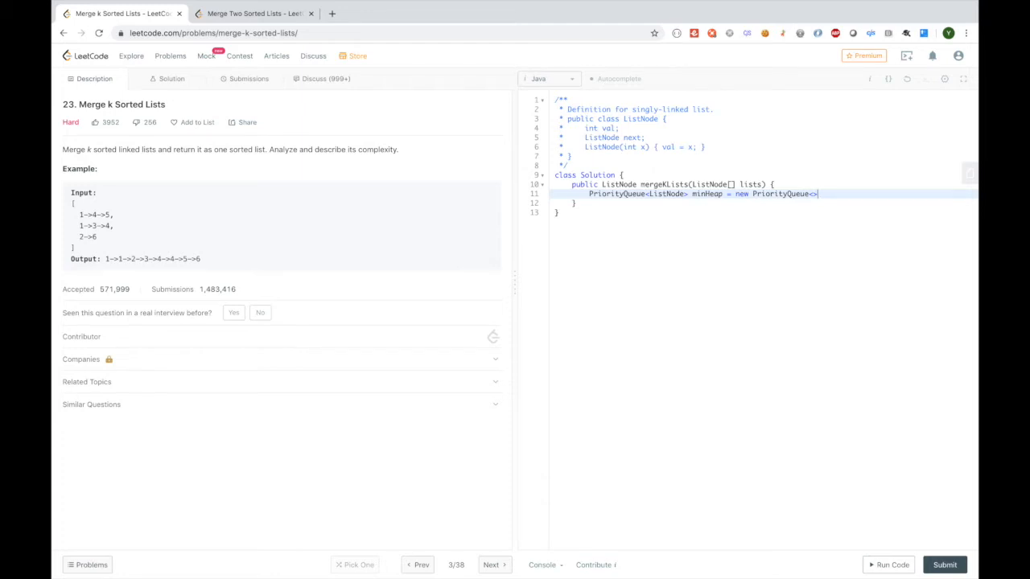
type("()")
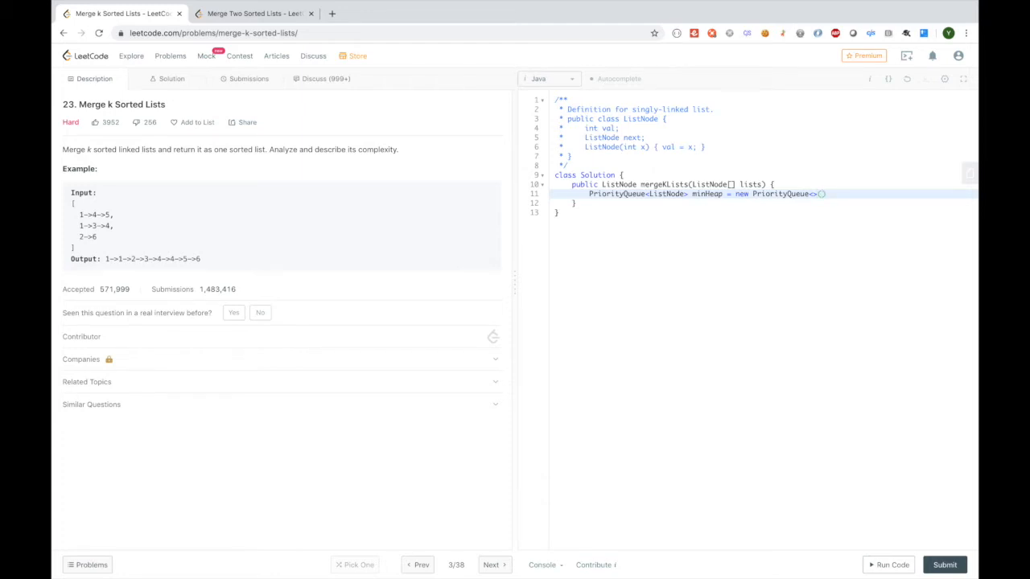
type("()")
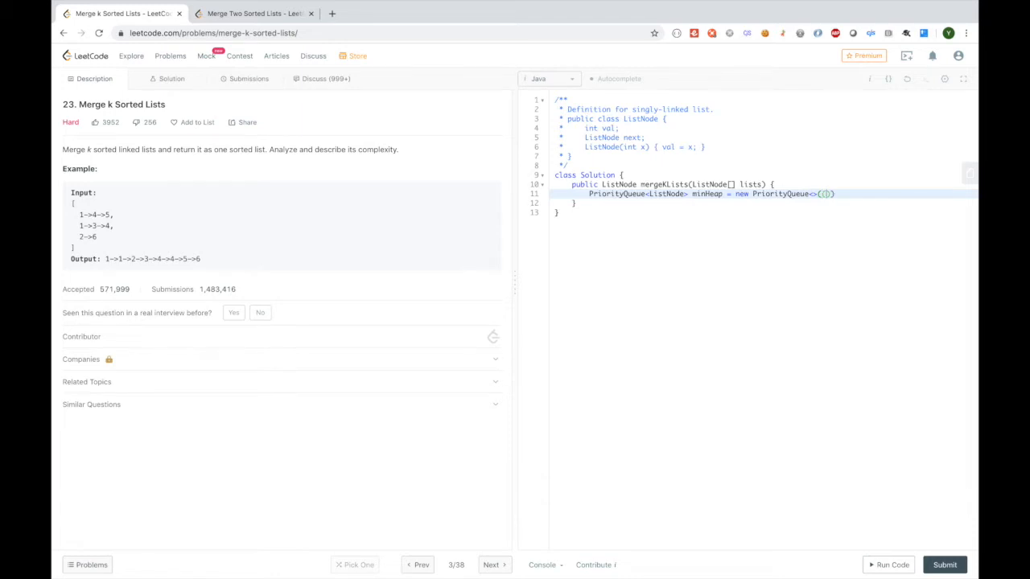
type("n1,n2")
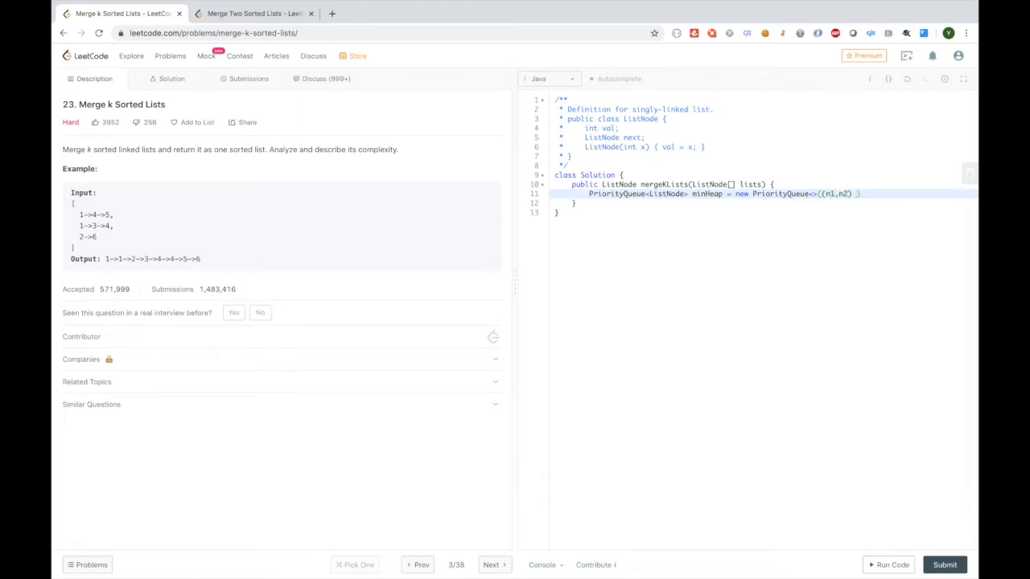
type("->")
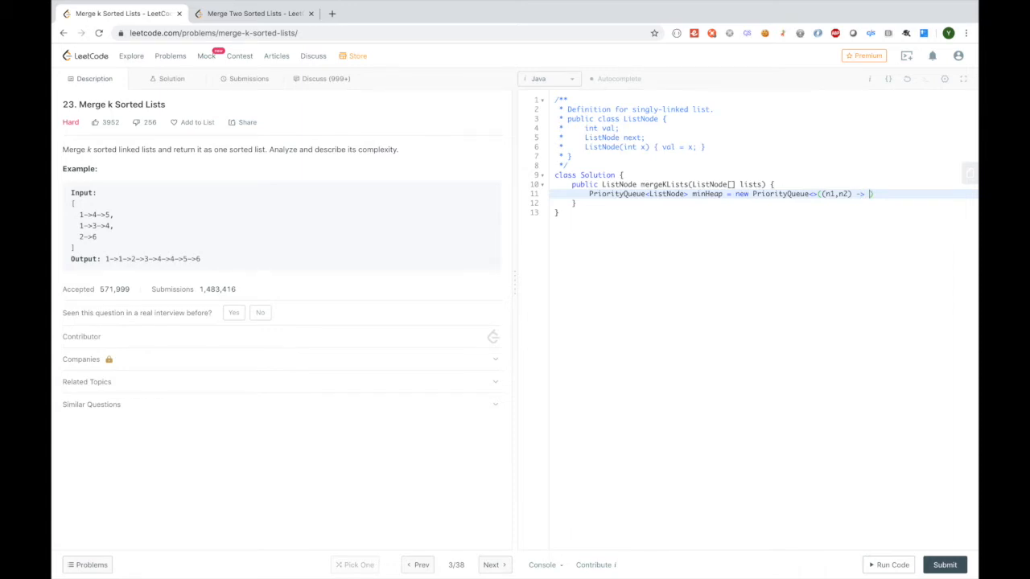
type("n1.val - n2")
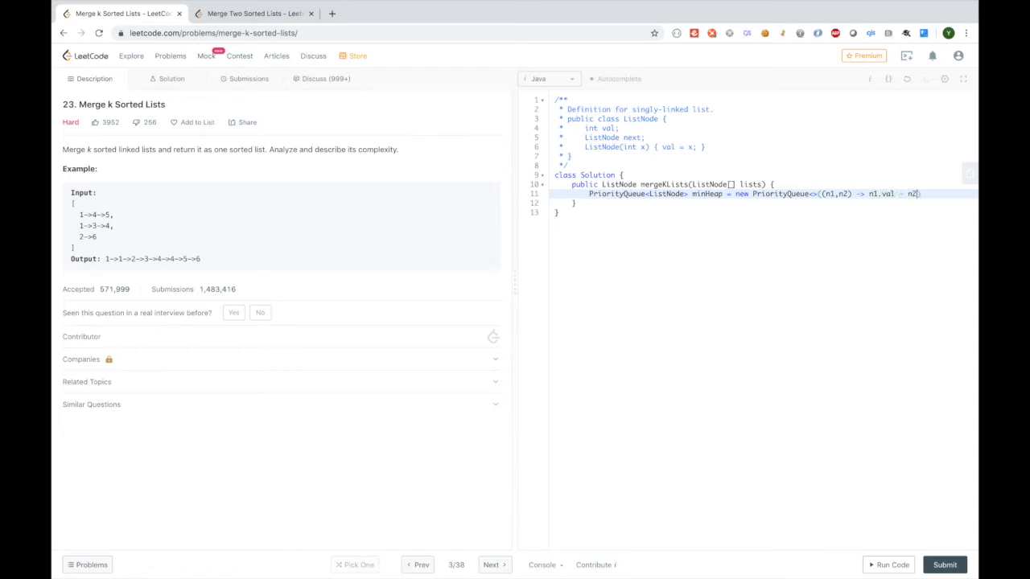
type(".val);")
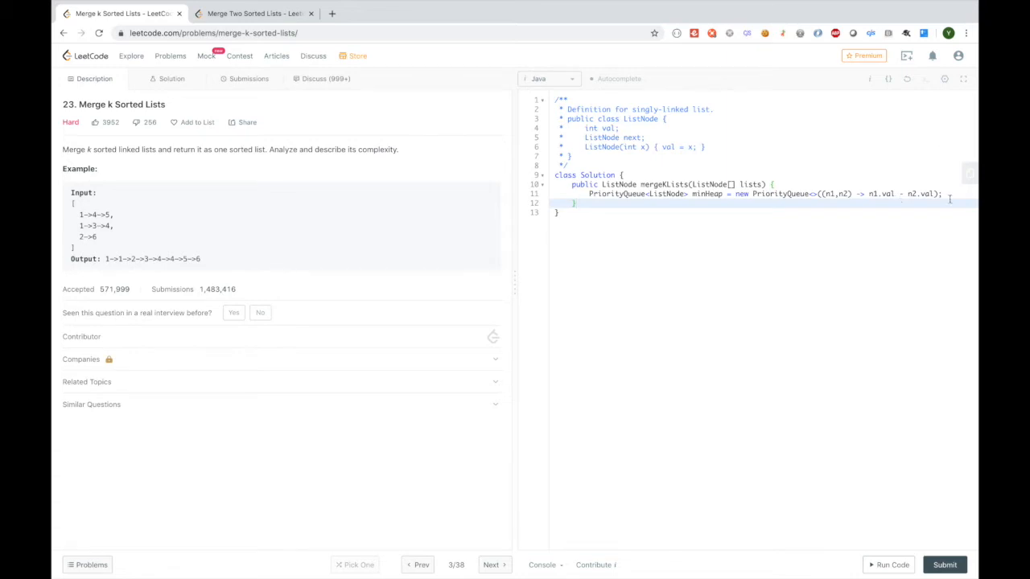
- Write for(ListNode list: lists) adding each non-null list head to minHeap
key("Enter")
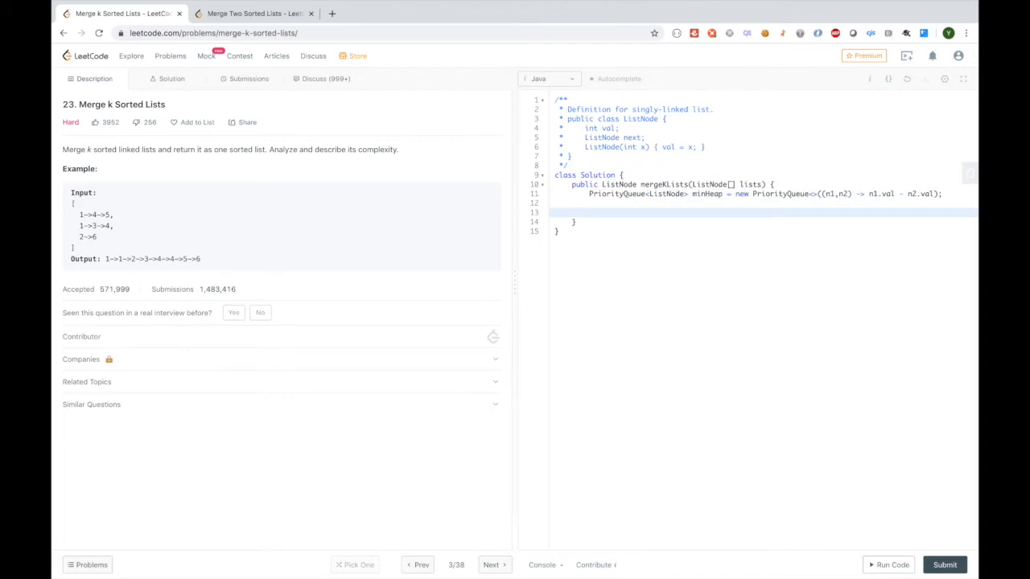
type("for(")
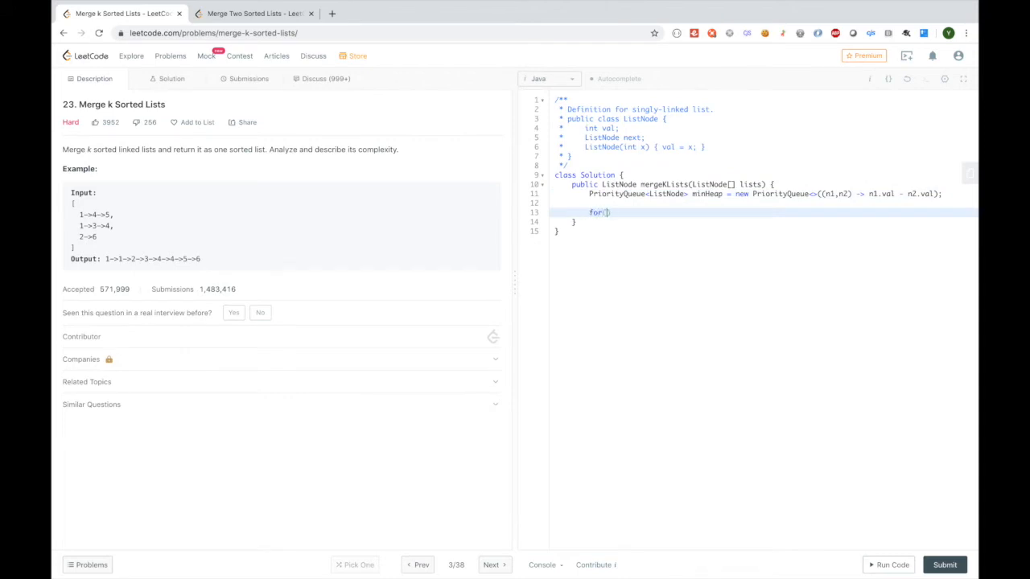
type("ListNode list: lists")
type("if(list !=null")
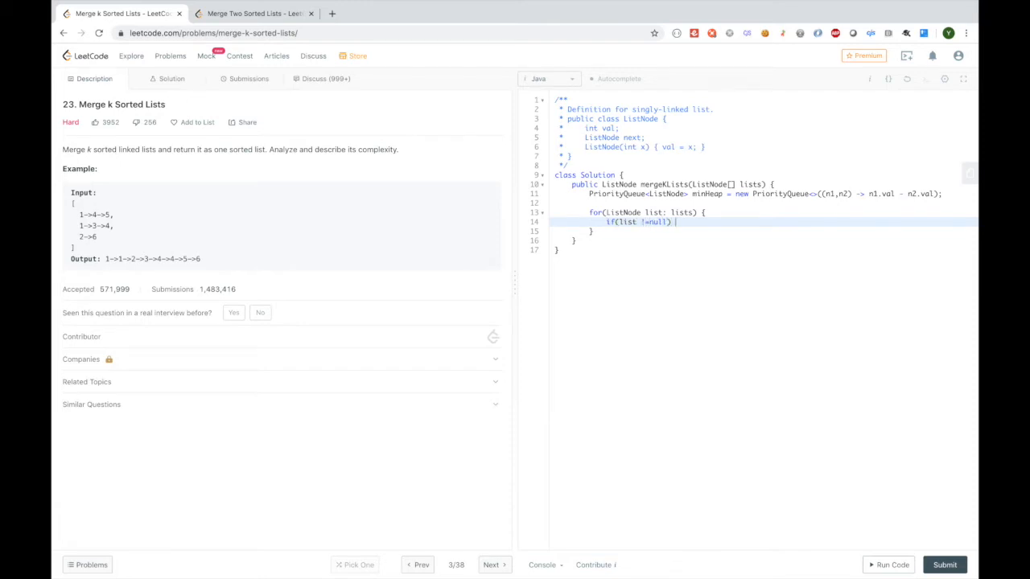
type("minHeap.add(list")
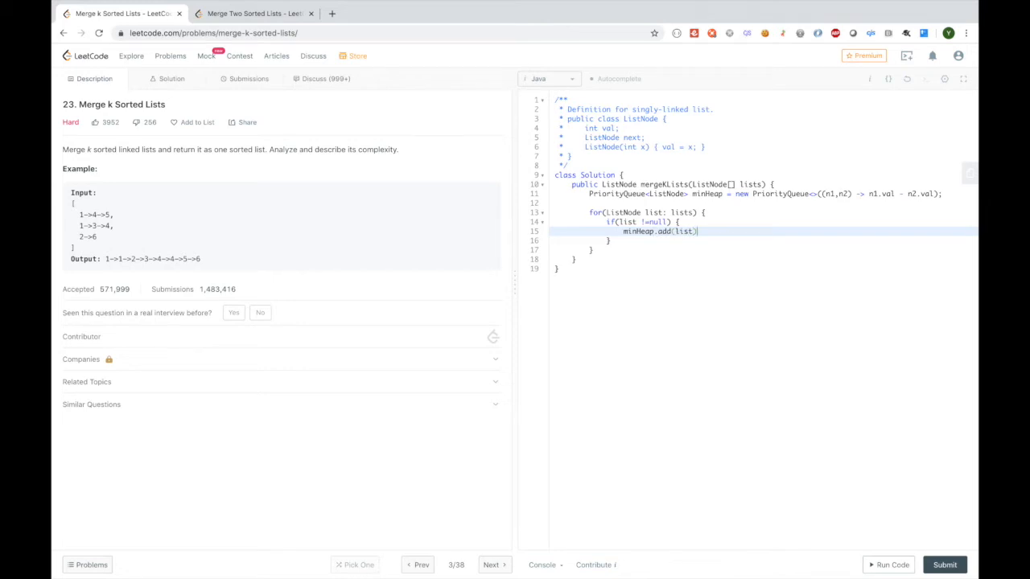
type(";")
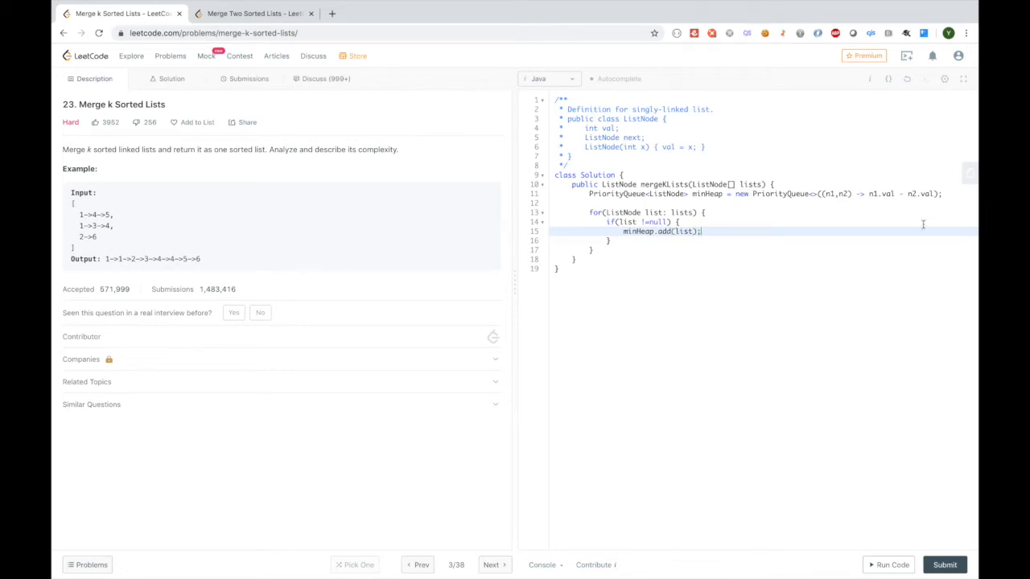
mouse_move(737, 244)
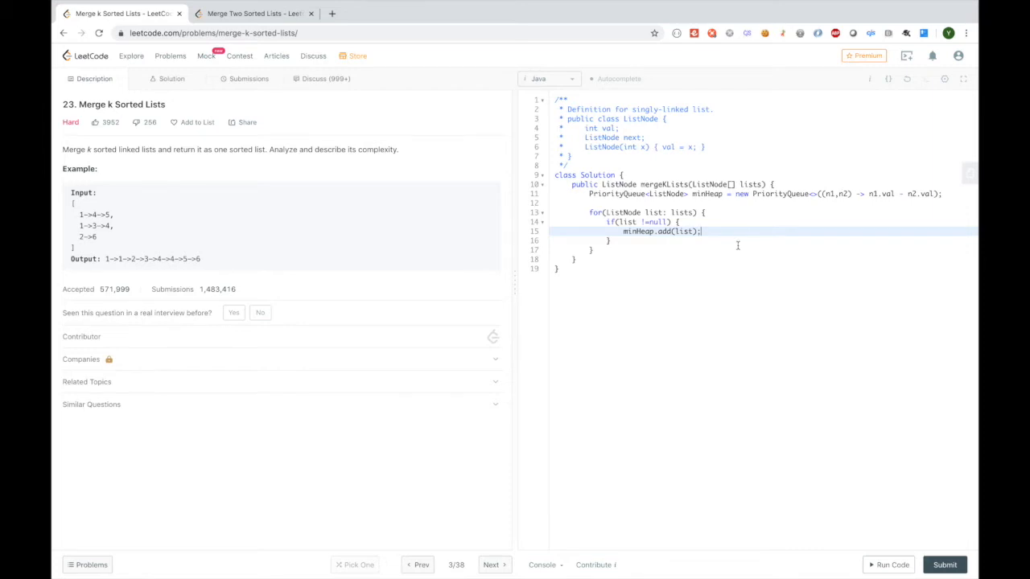
key("Enter")
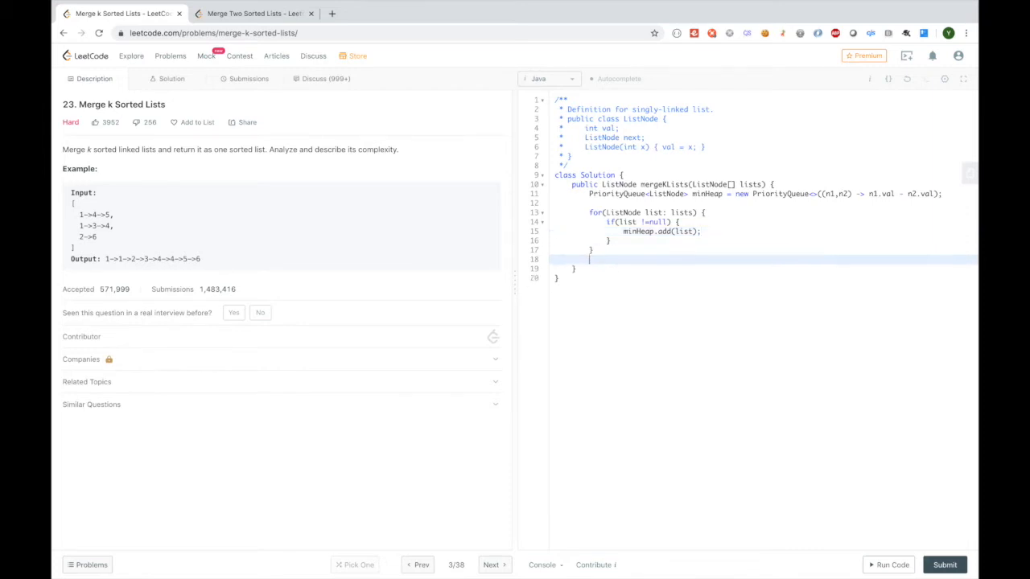
- Create the newHead dummy node with curr pointer and start the while loop polling the heap
type("ListNode newHead = new ListNode(0);")
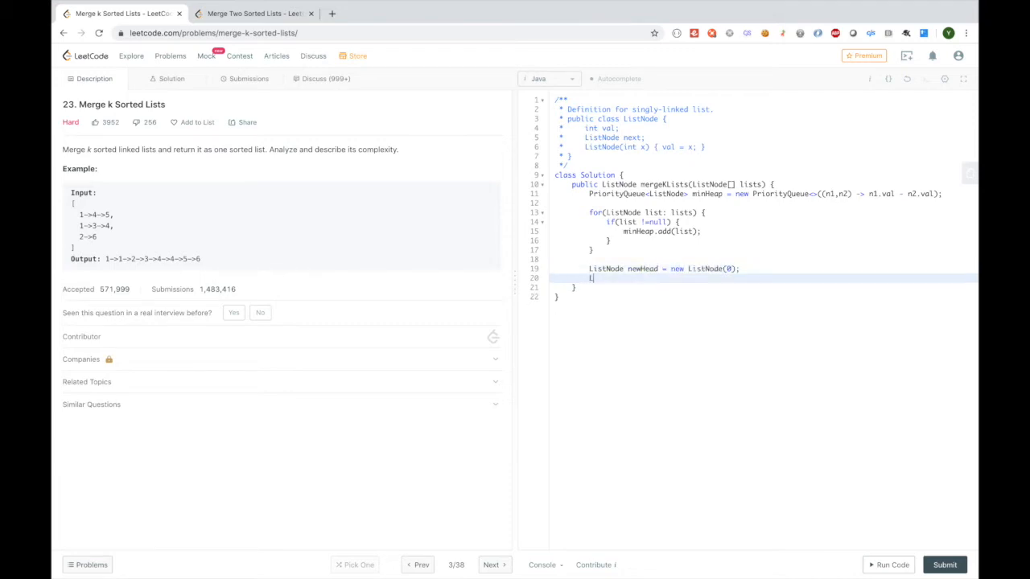
type("ListNode")
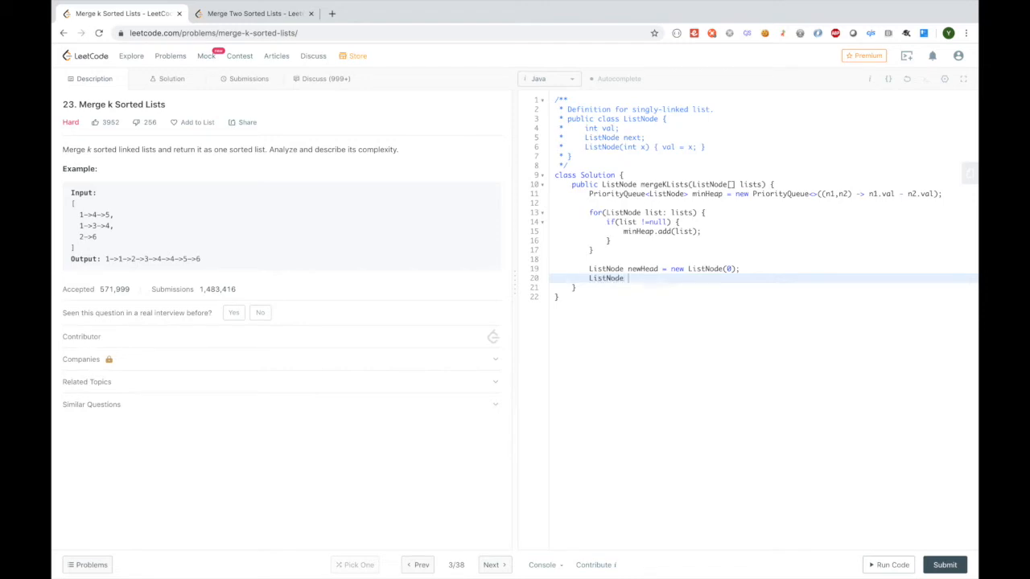
type("curr = new")
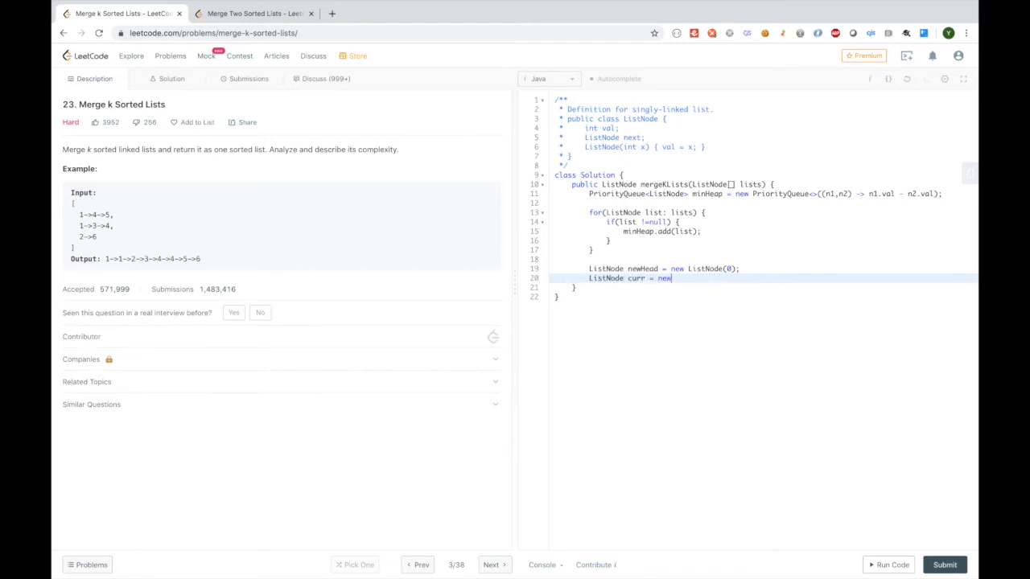
type("Head;")
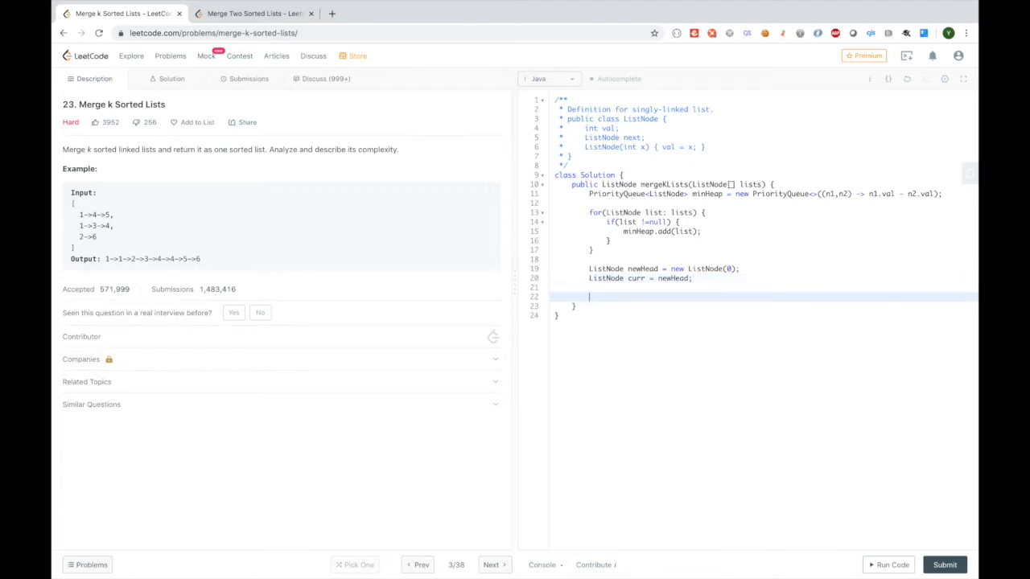
type("while(")
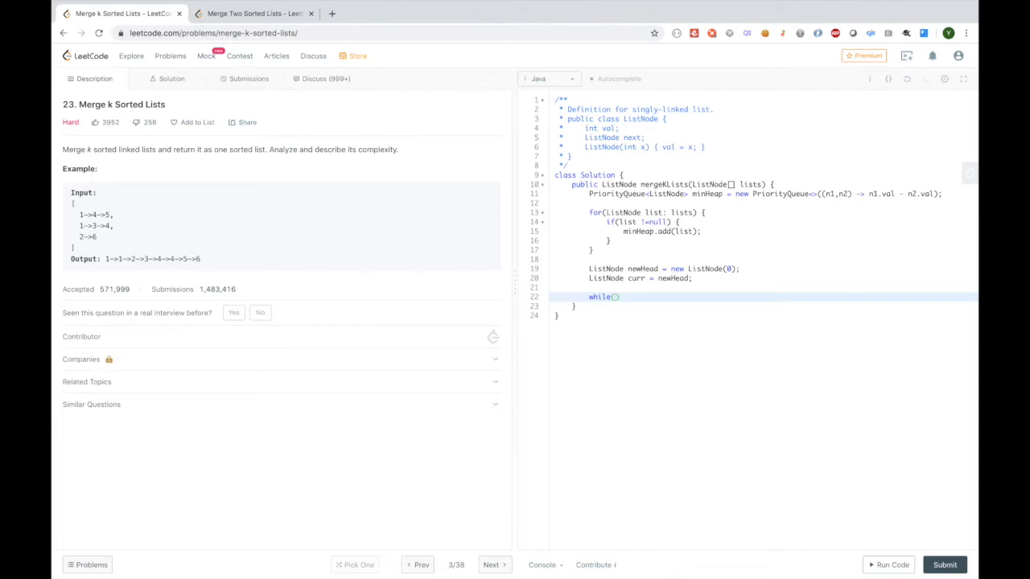
type("1")
type("ListNode node = minHeap.poll();")
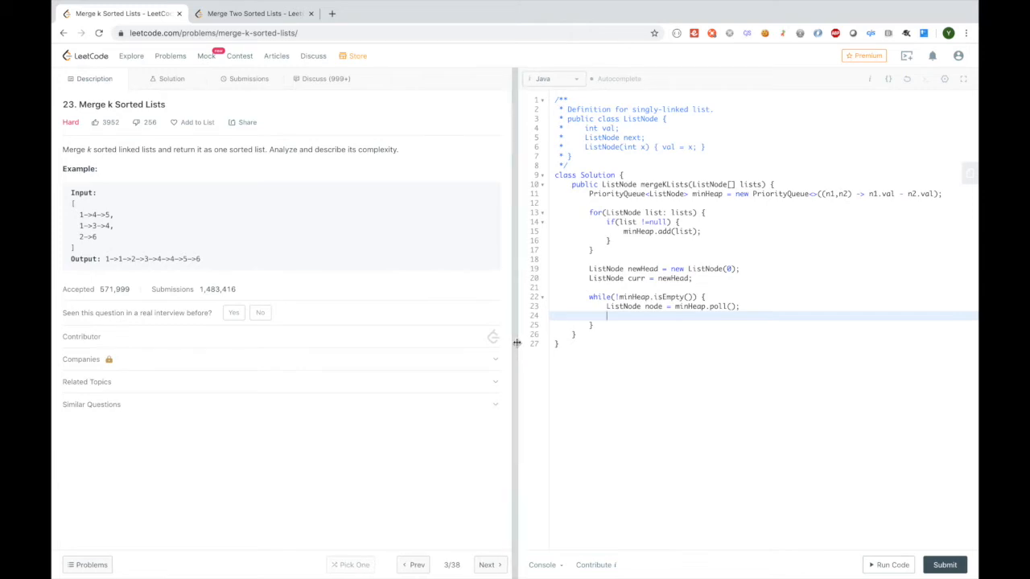
- Link each polled node via curr.next = node, then consult the Merge Two Sorted Lists solution
type("curr.net")
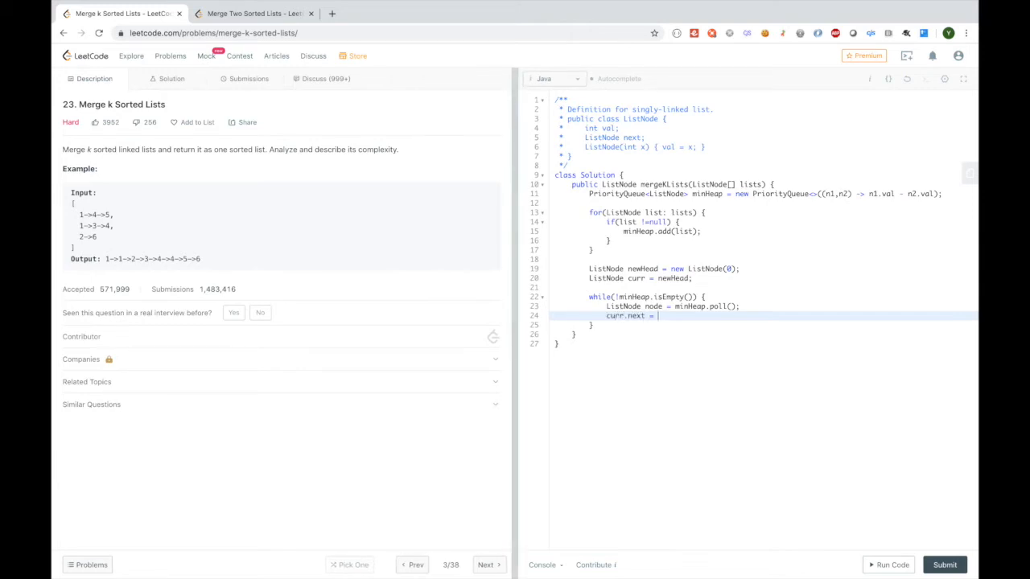
type("node;")
type("curr = curr.next;")
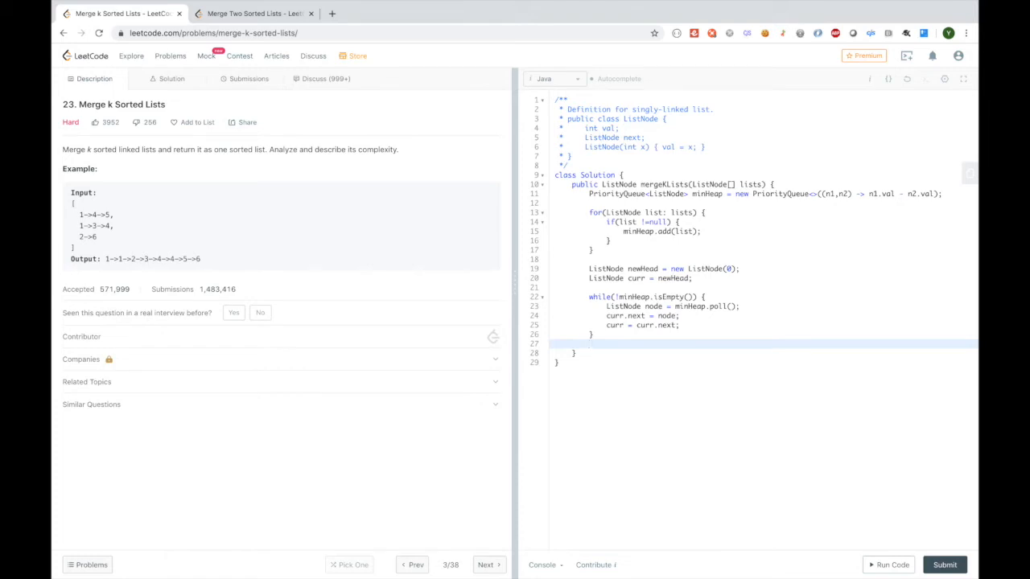
left_click(254, 12)
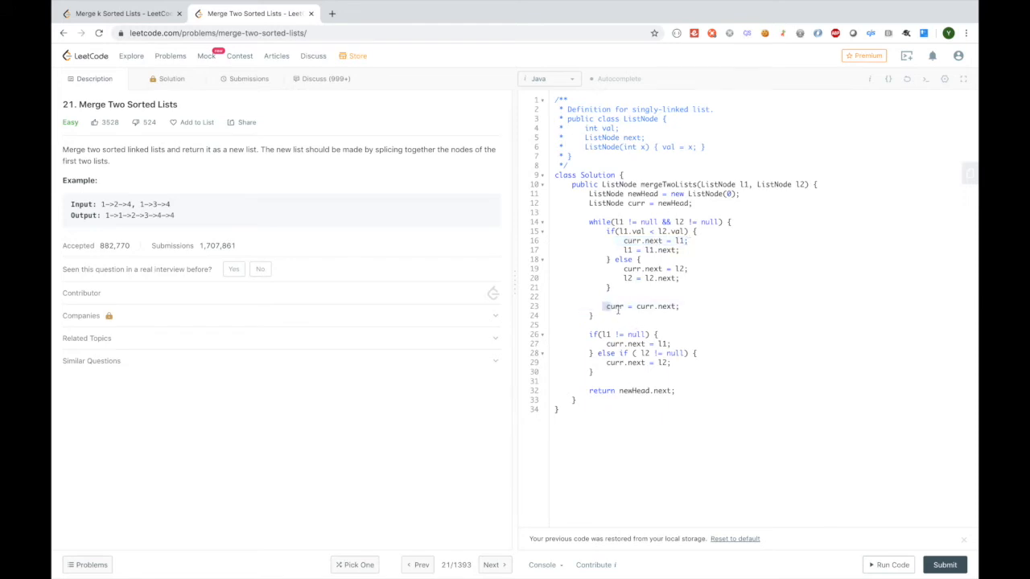
- Highlight the curr variable in the Merge Two Sorted Lists reference code
double_click(641, 306)
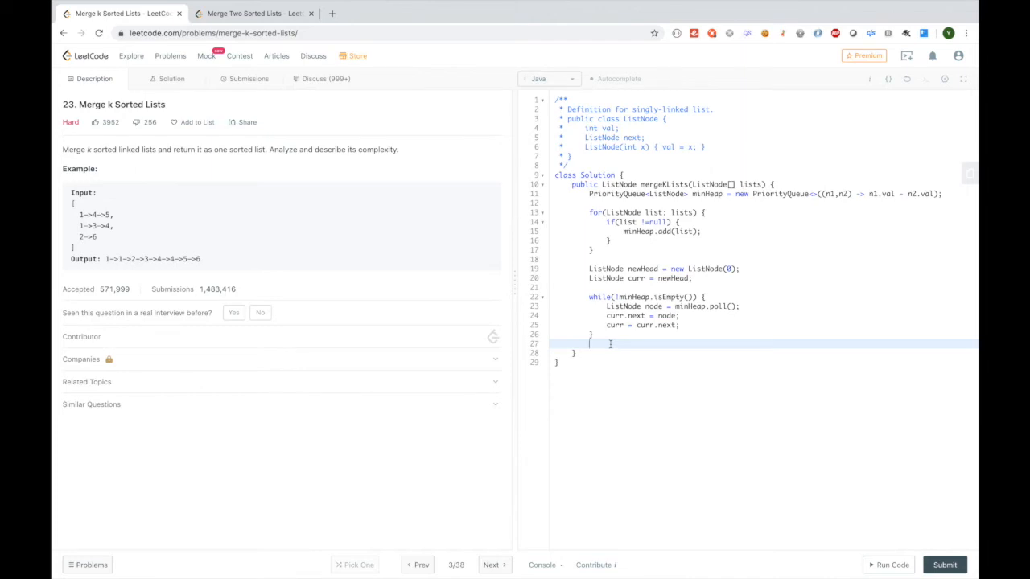
- Add if(node.next != null) minHeap.add(node.next); inside the loop
type("if")
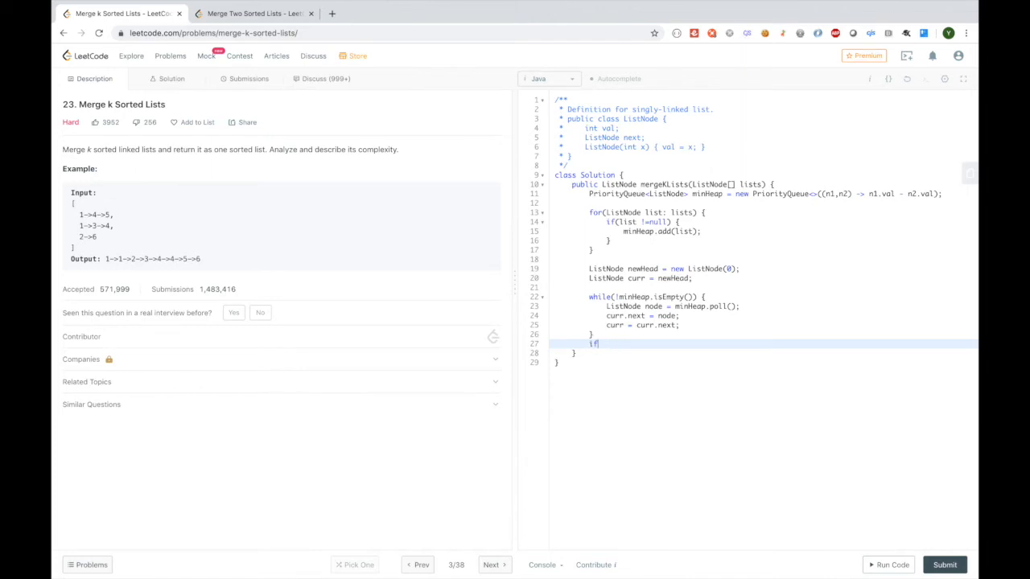
type("(node.next != null) {")
type("minH")
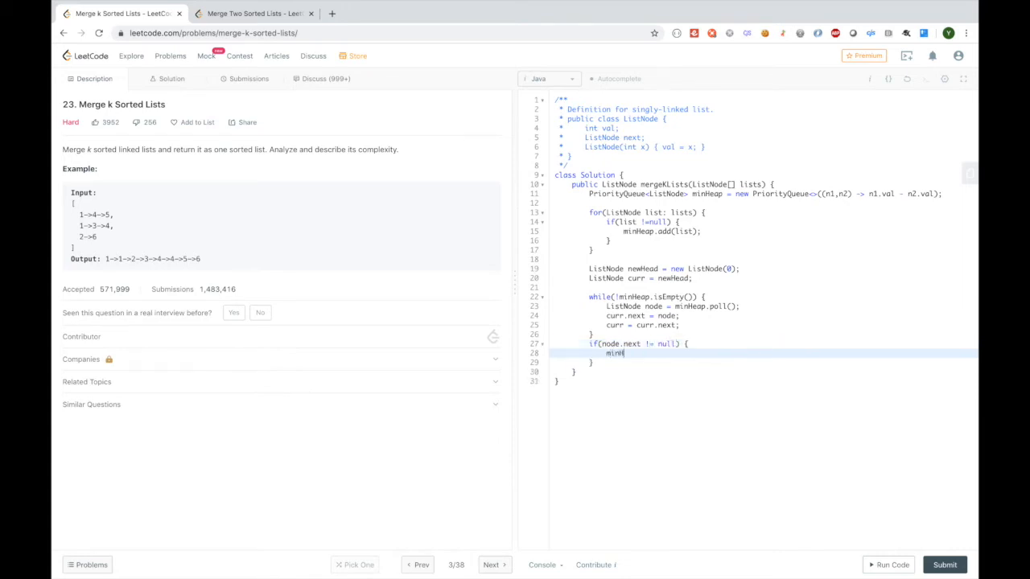
type("eap")
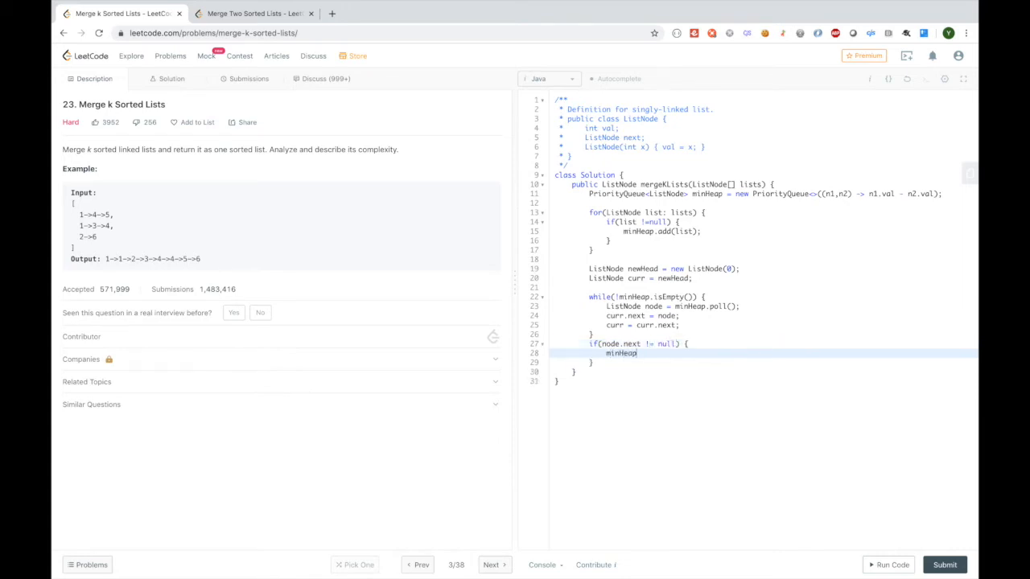
type(".add(node.next);")
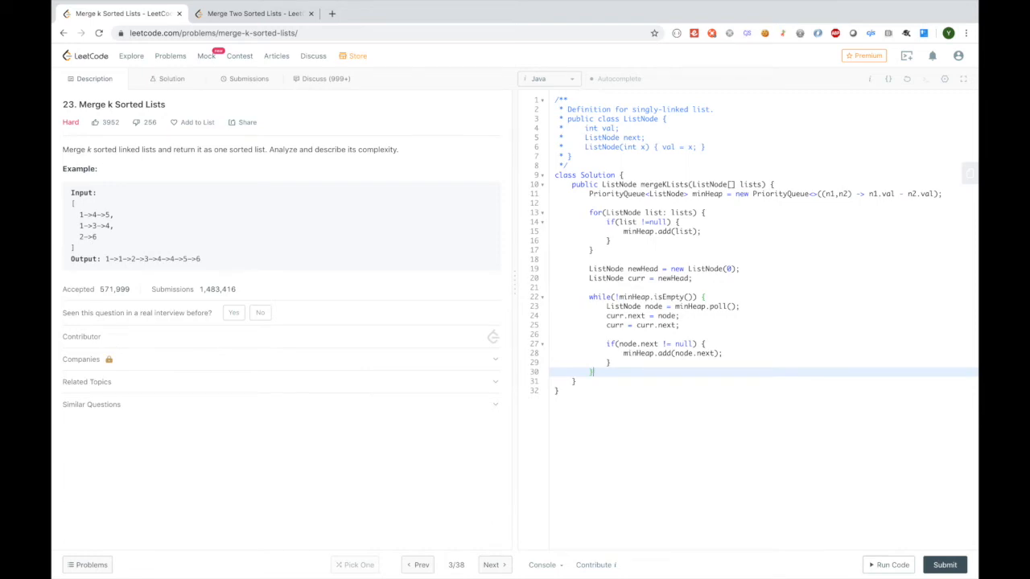
- Return newHead.next and run the solution on the sample test case
type("return new")
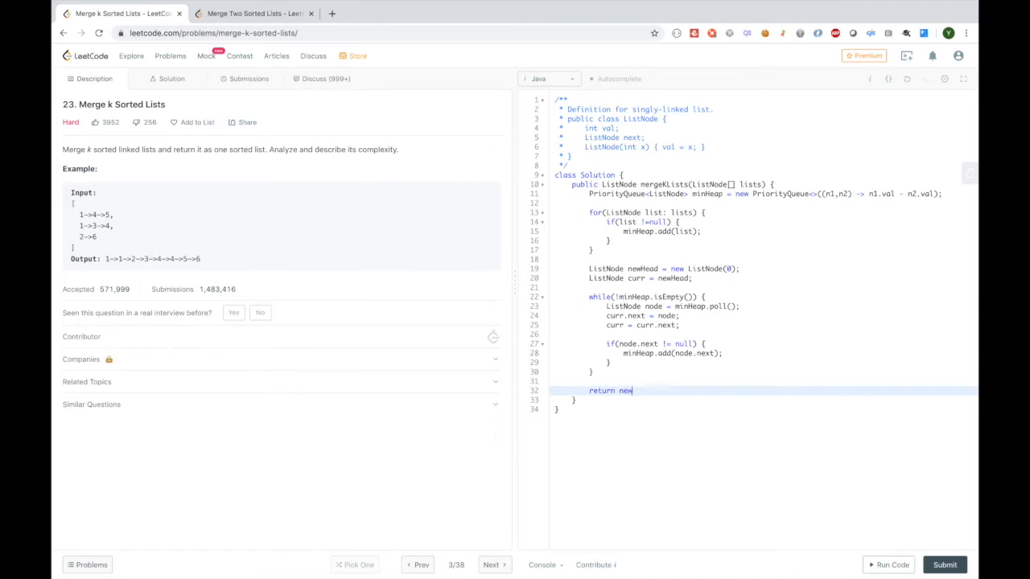
type("Head.next;")
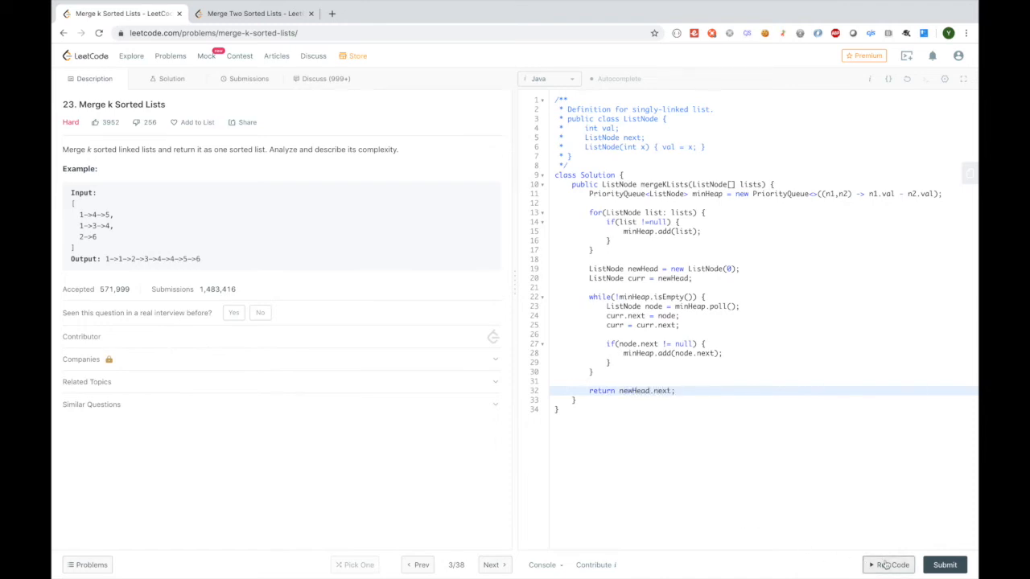
left_click(888, 564)
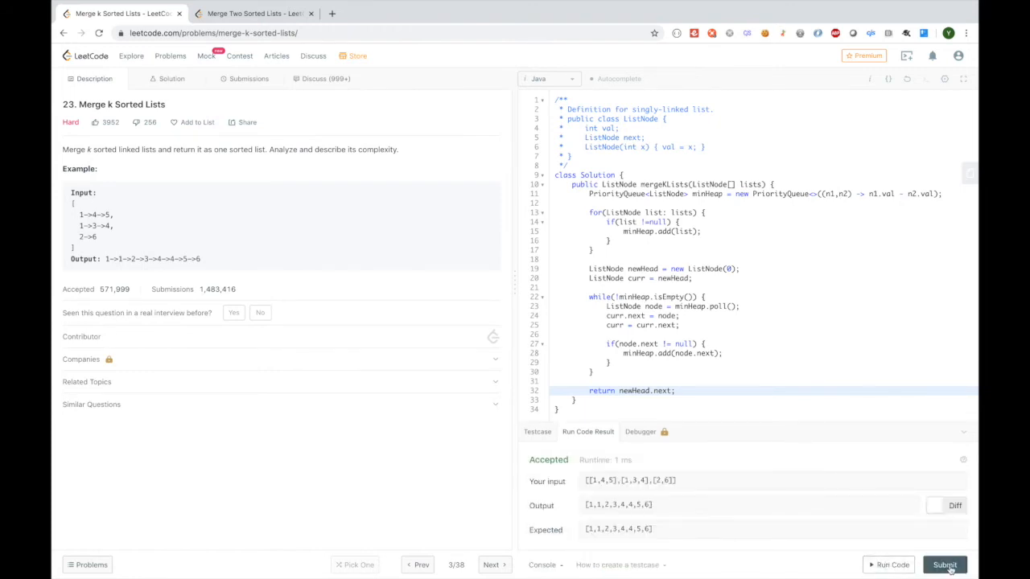
- Submit the heap-based solution and get it Accepted with a 4 ms runtime
left_click(943, 564)
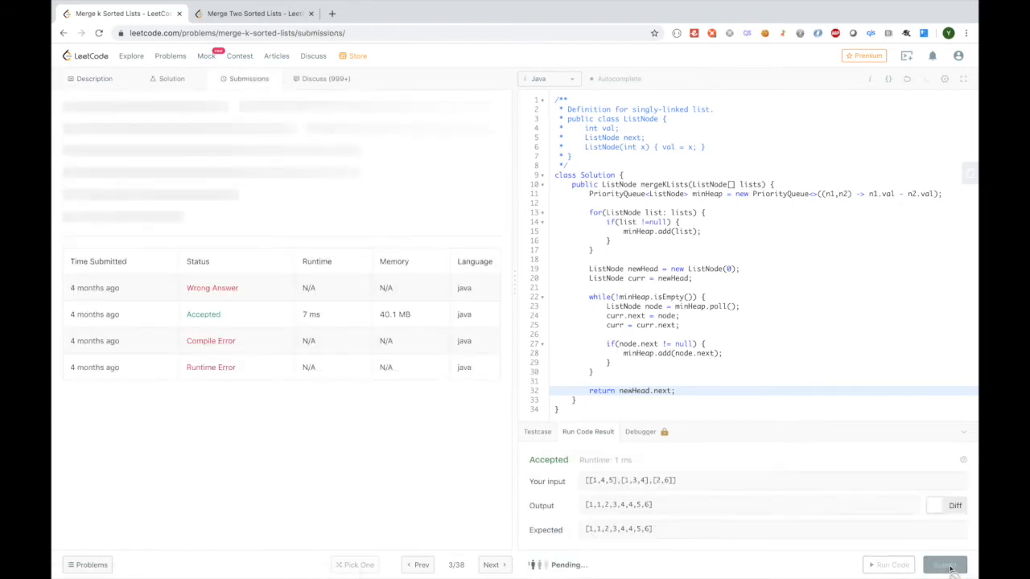
left_click(943, 564)
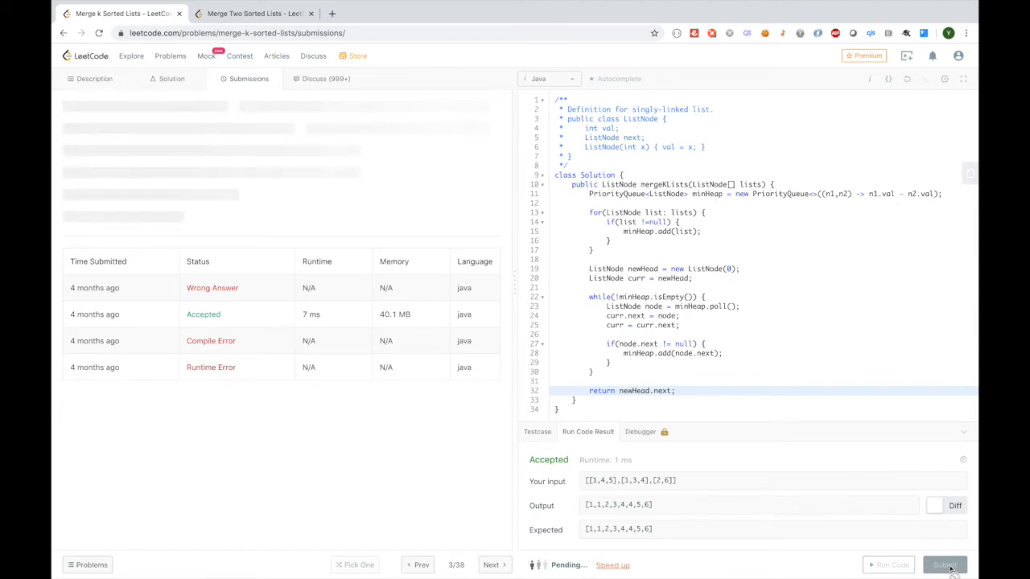
left_click(945, 563)
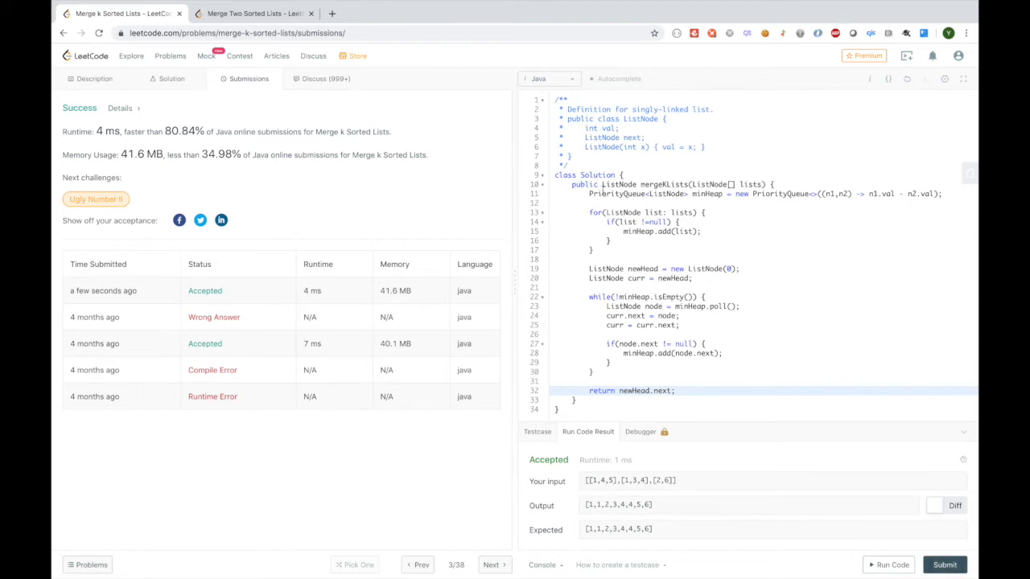
mouse_move(458, 157)
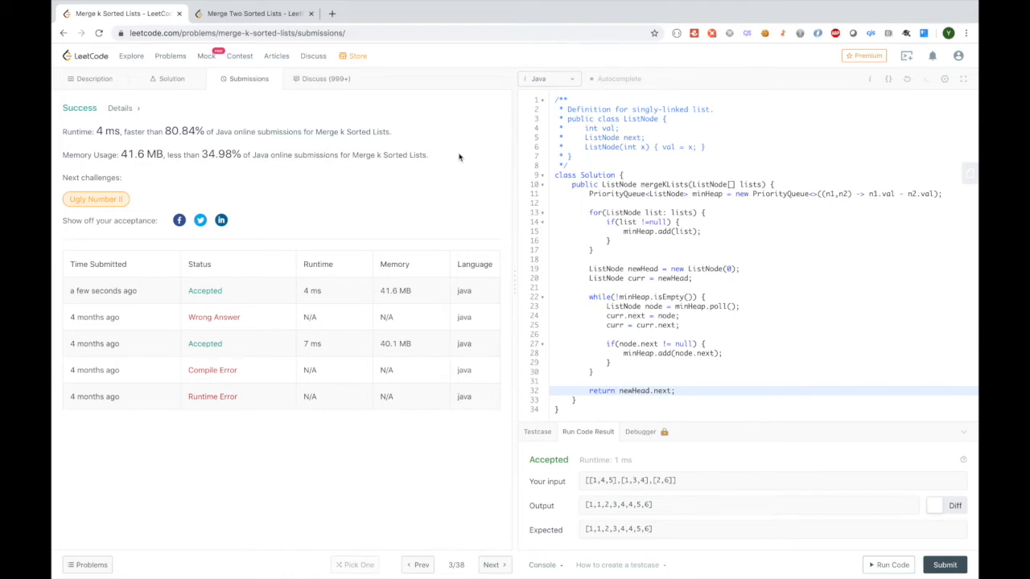
mouse_move(634, 257)
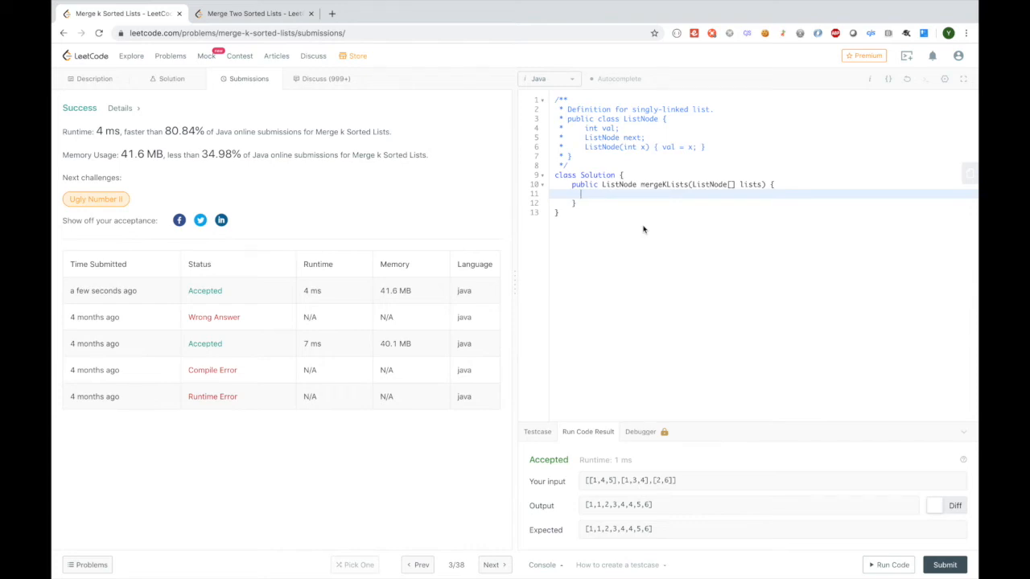
mouse_move(95, 77)
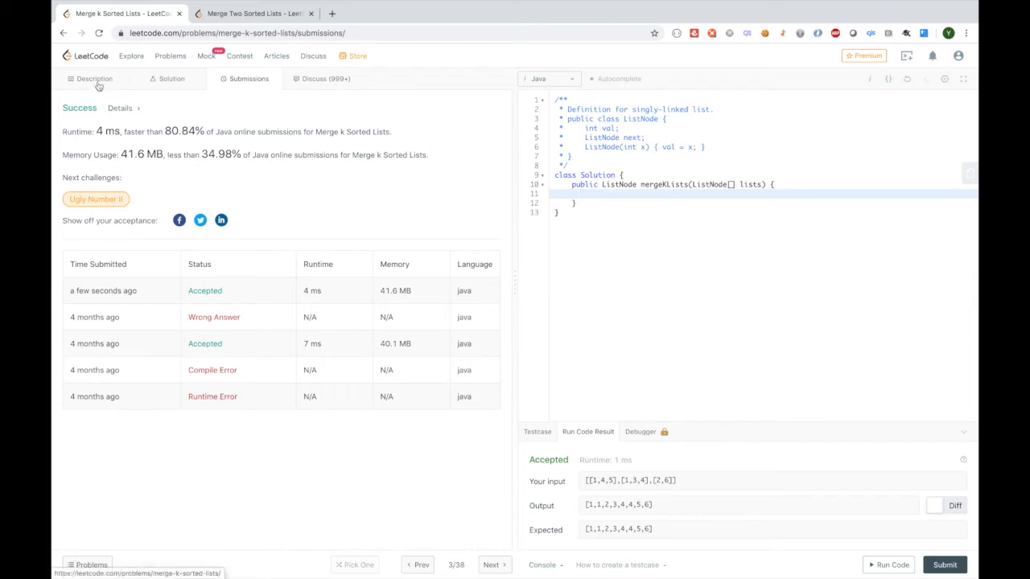
- Return to the problem Description after clearing the mergeKLists body
left_click(93, 78)
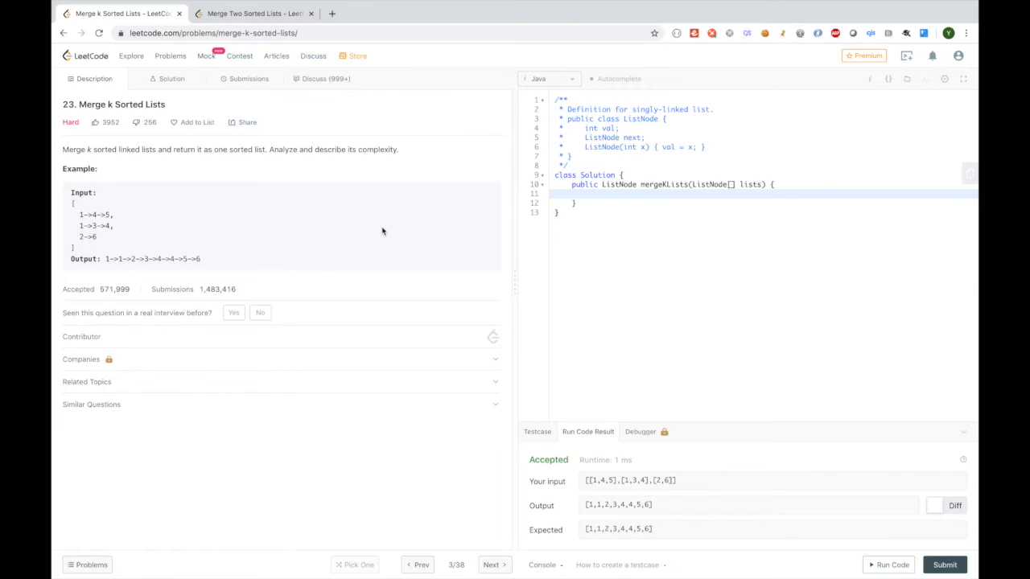
- Add the empty-lists check, int steps, and while(steps < lists.length) loop header
type("if(li")
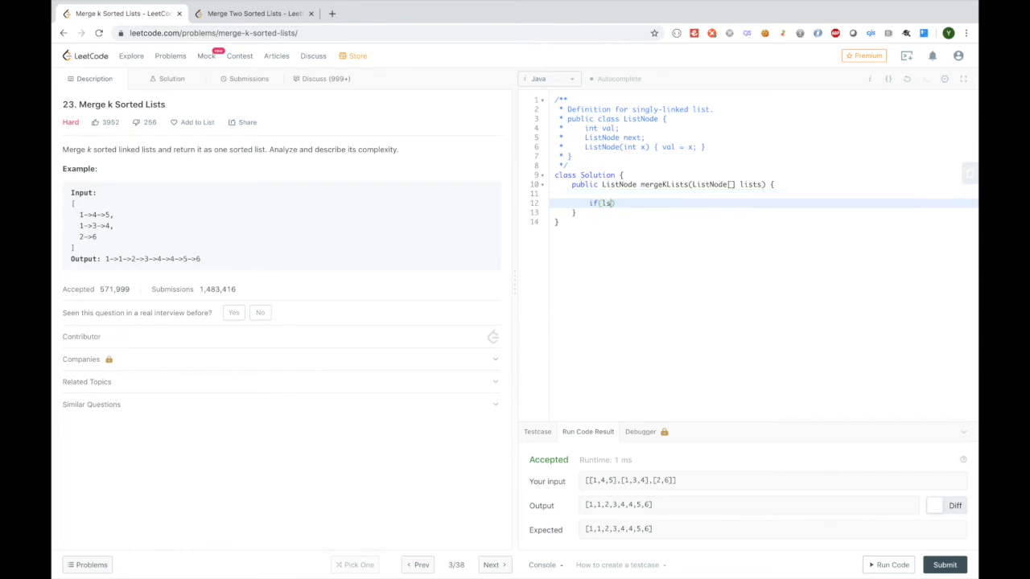
type("ists.length == 0")
type("return null;")
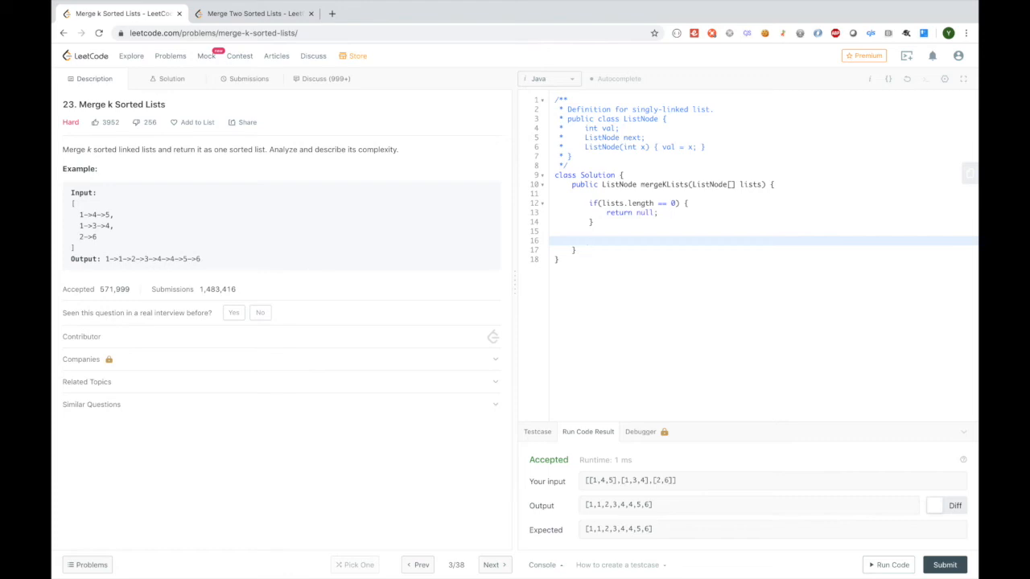
left_click(589, 242)
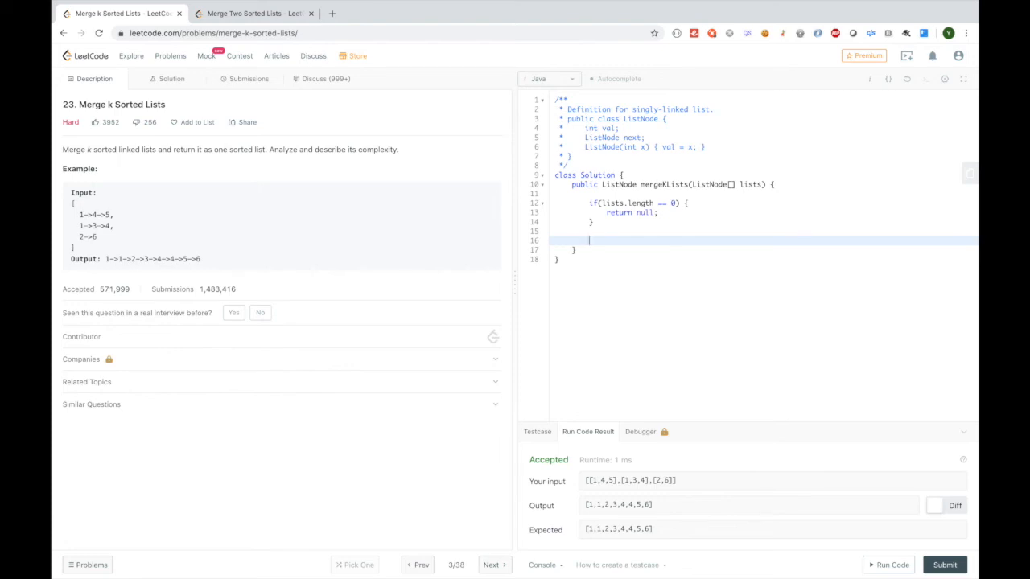
type("int steps = 1;")
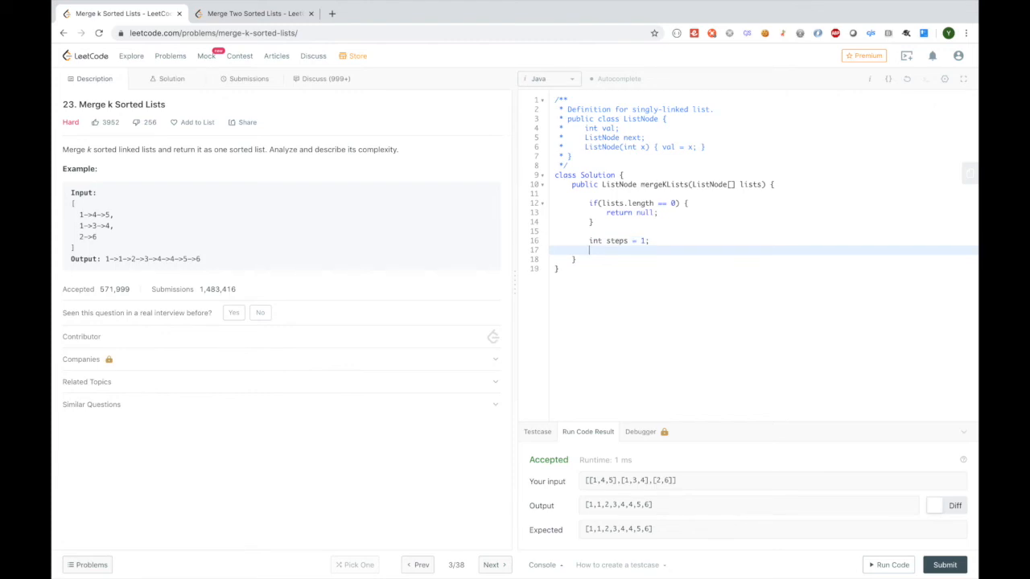
type("wh")
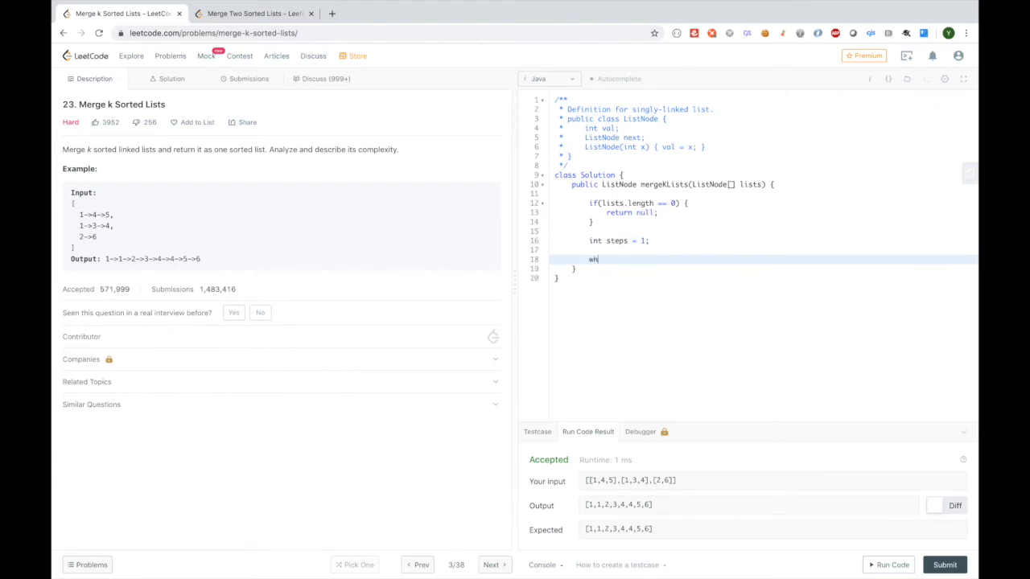
type("ile( steps)")
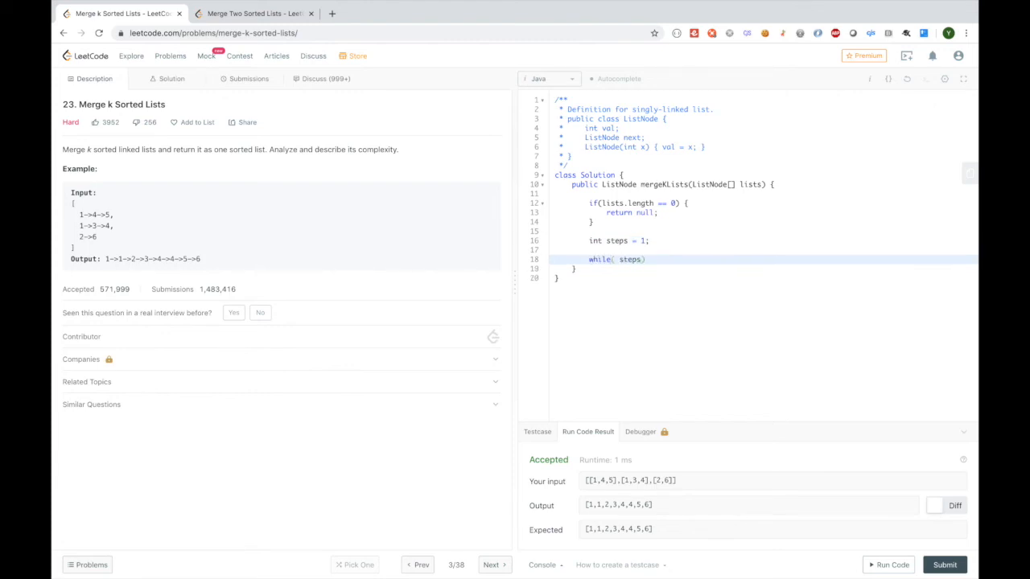
type("< lis")
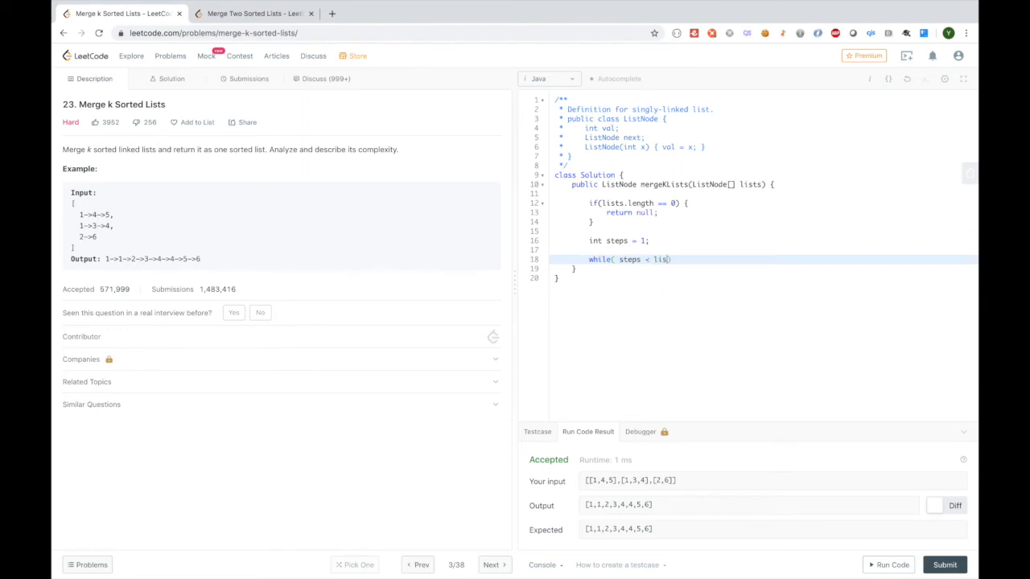
type(".length) {")
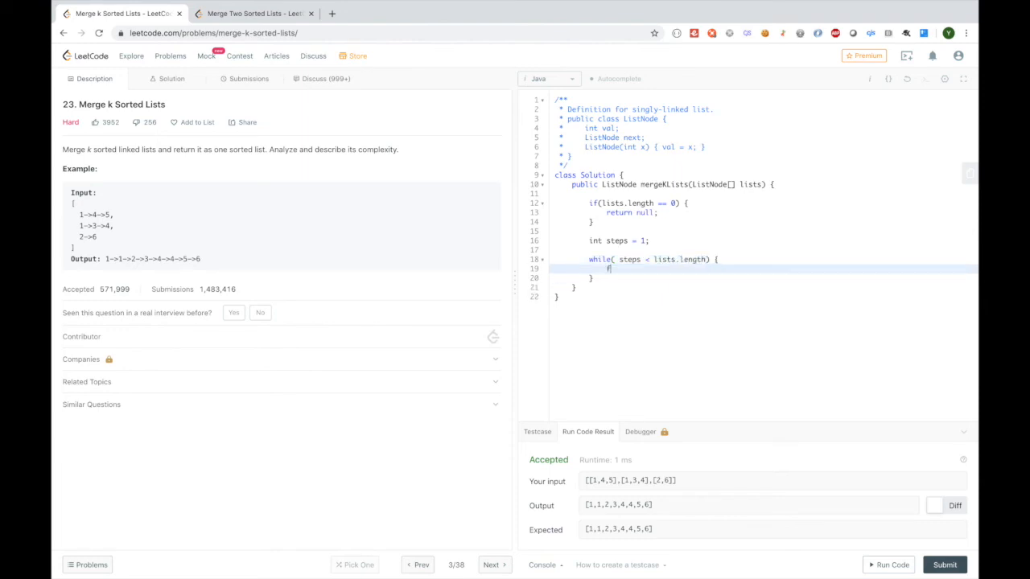
- Write the inner for loop assigning lists[i] = mergeTwoLists(lists[i], lists[i+steps]) and doubling steps
type("for()")
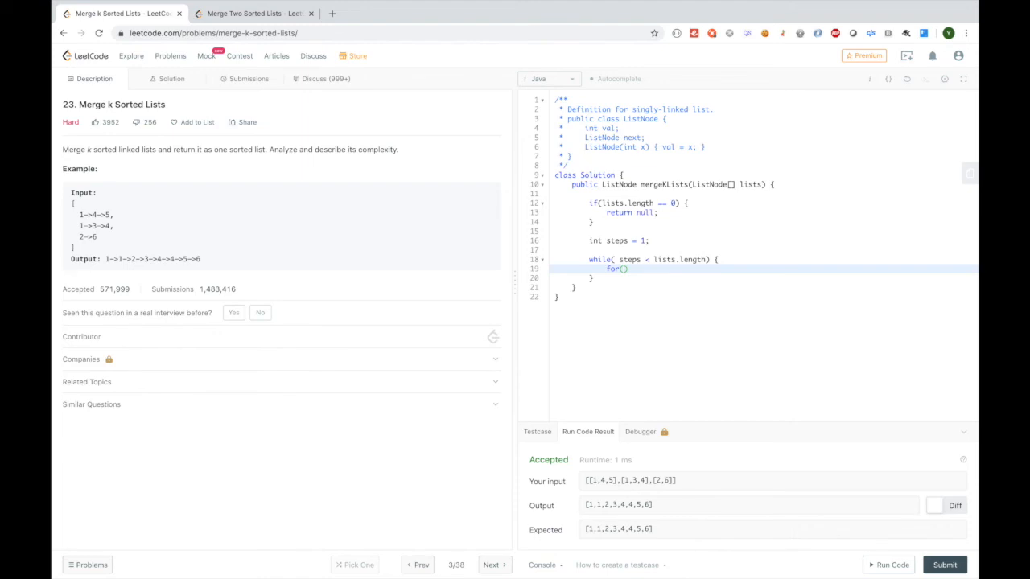
type("int i = 0; i + steps < lists.length; i = i + steps*2")
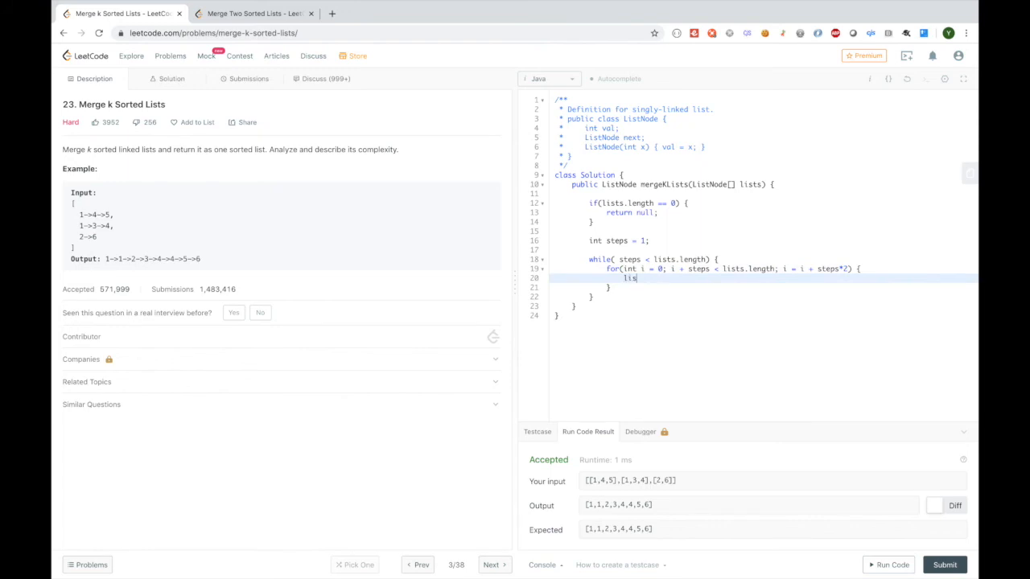
type("ts[i]")
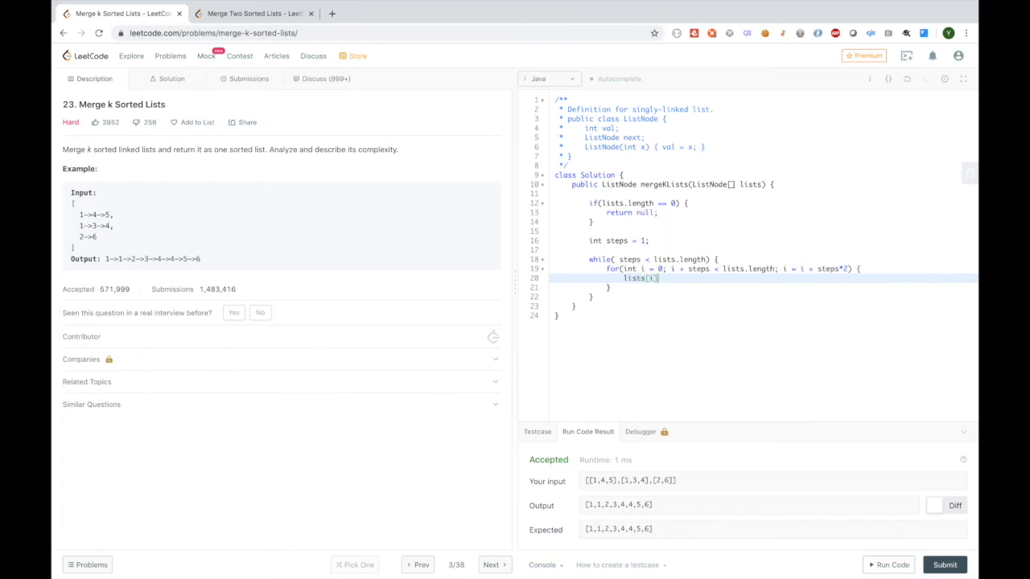
type("= me")
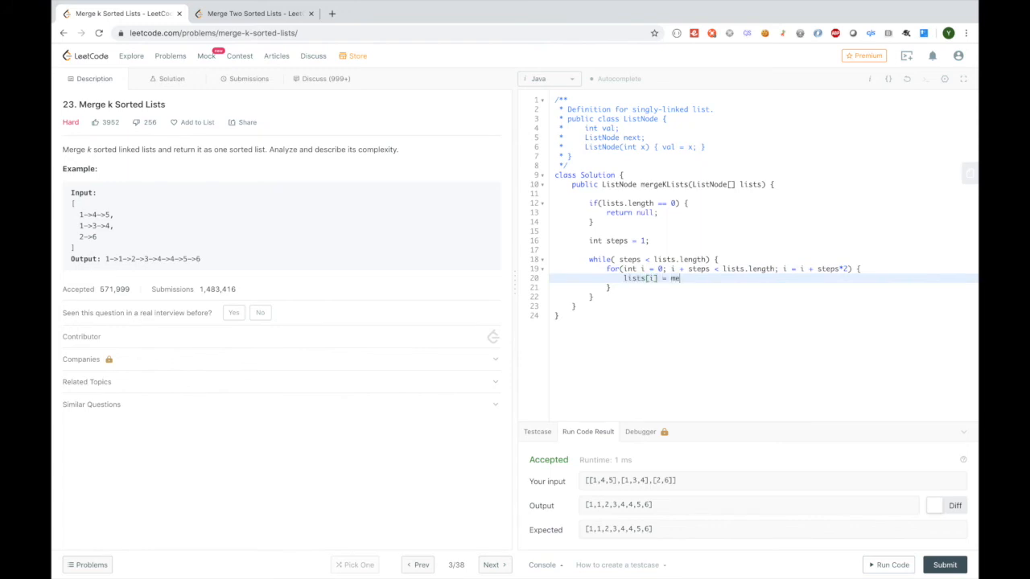
type("rgeTwoLists")
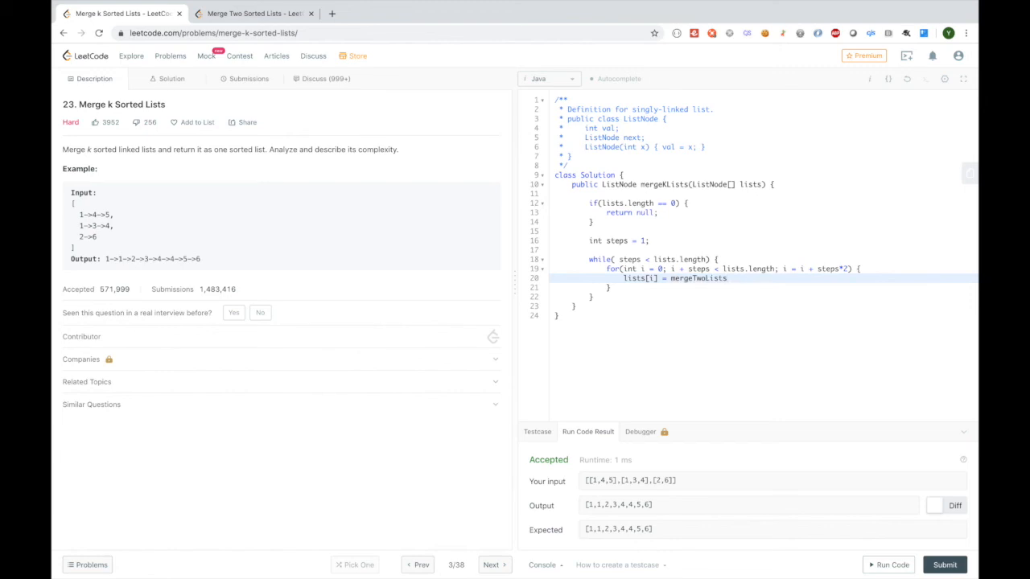
type("(lists)")
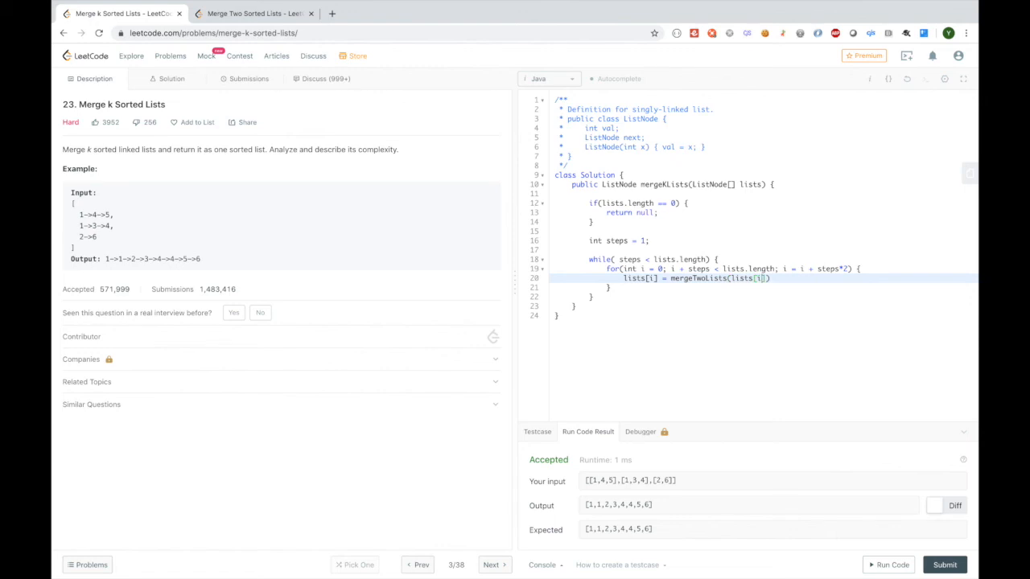
type(", lists")
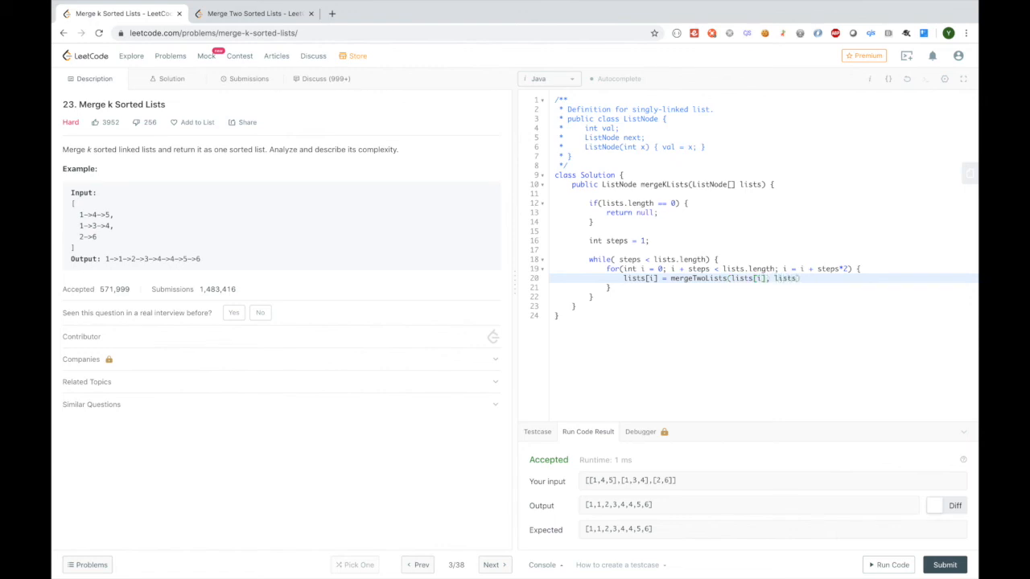
type("i+step]")
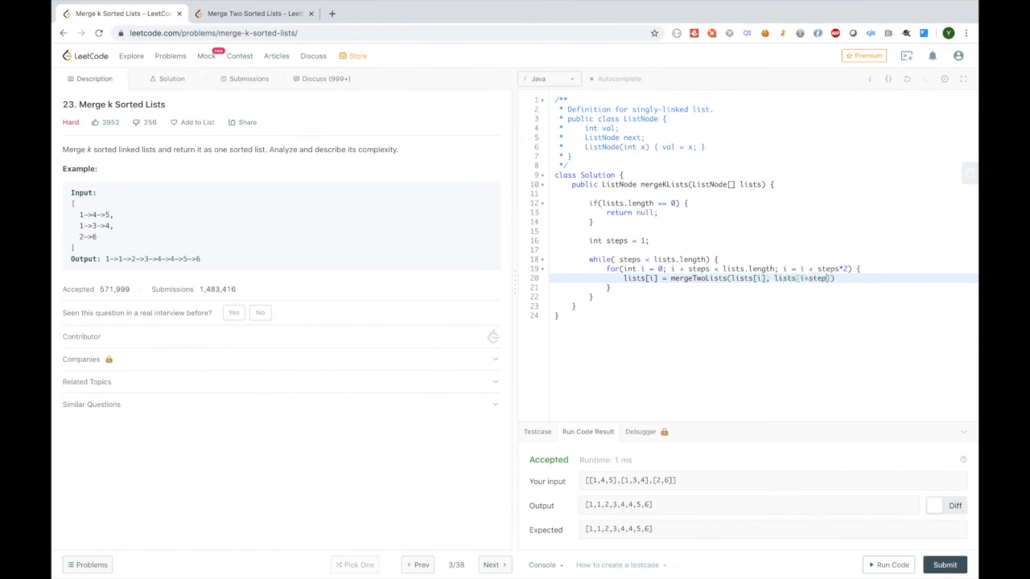
type("sts")
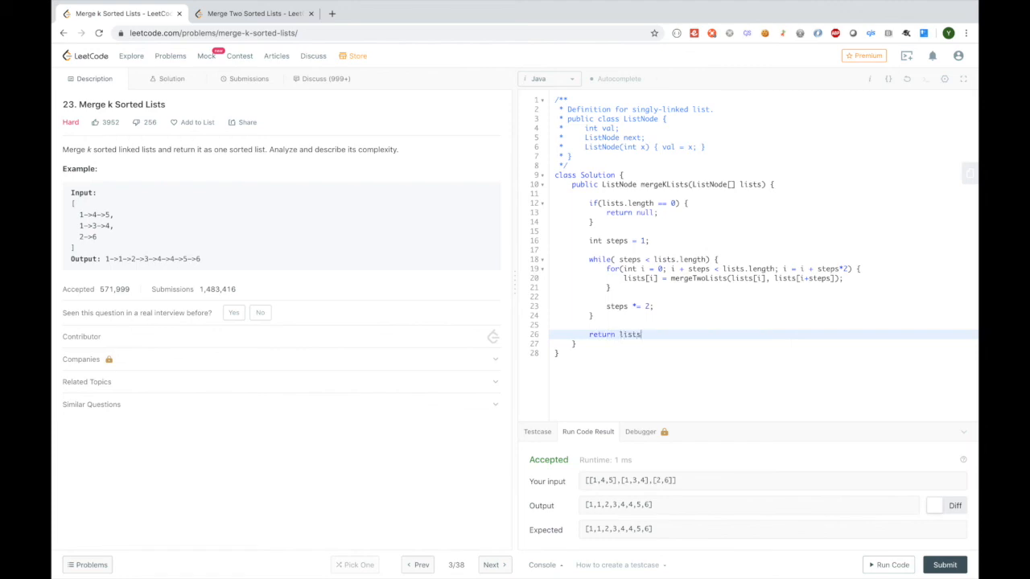
- Complete return lists[0]; and locate the mergeTwoLists call needing a helper
type("[0];")
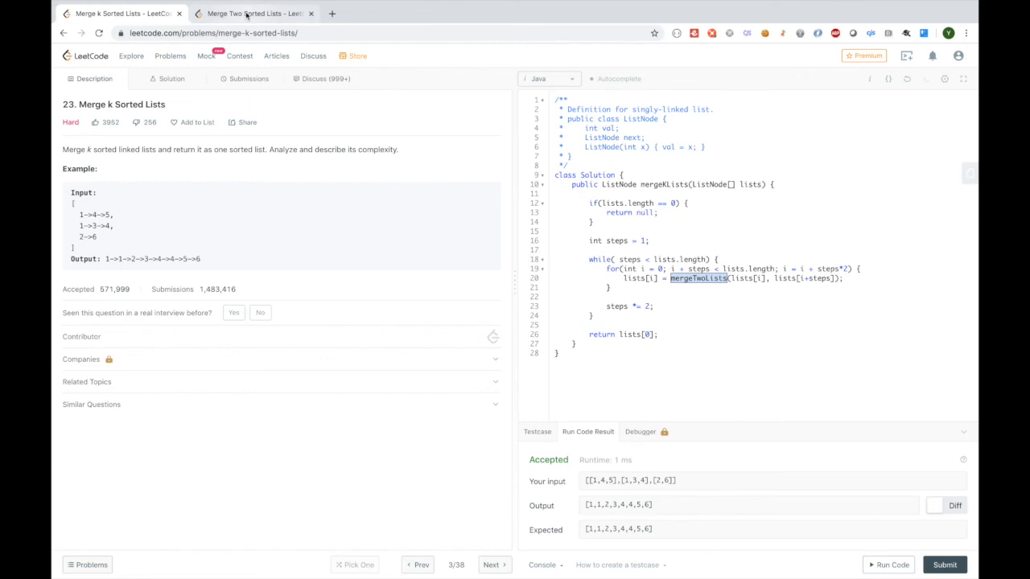
left_click(254, 13)
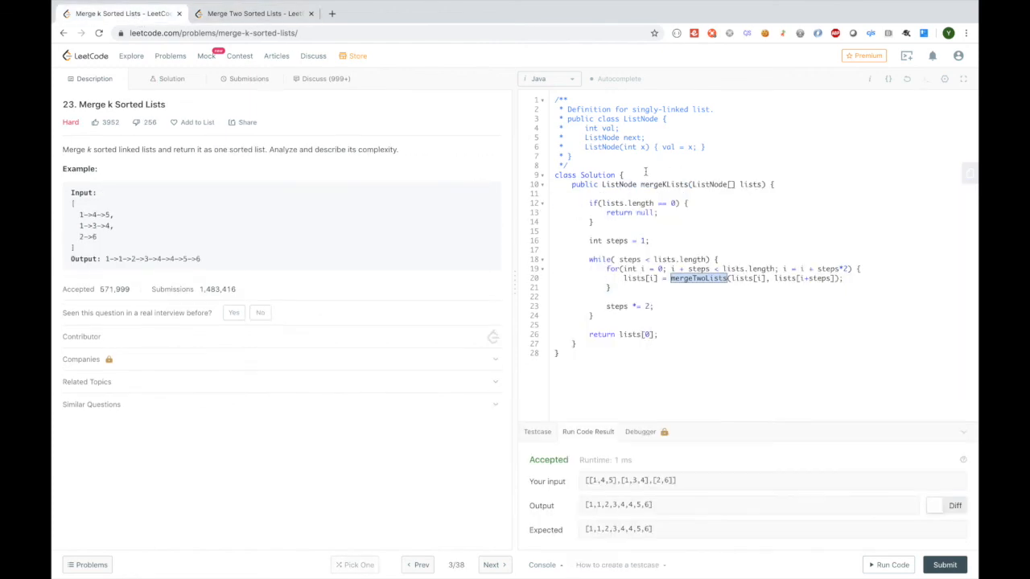
scroll("down", 3)
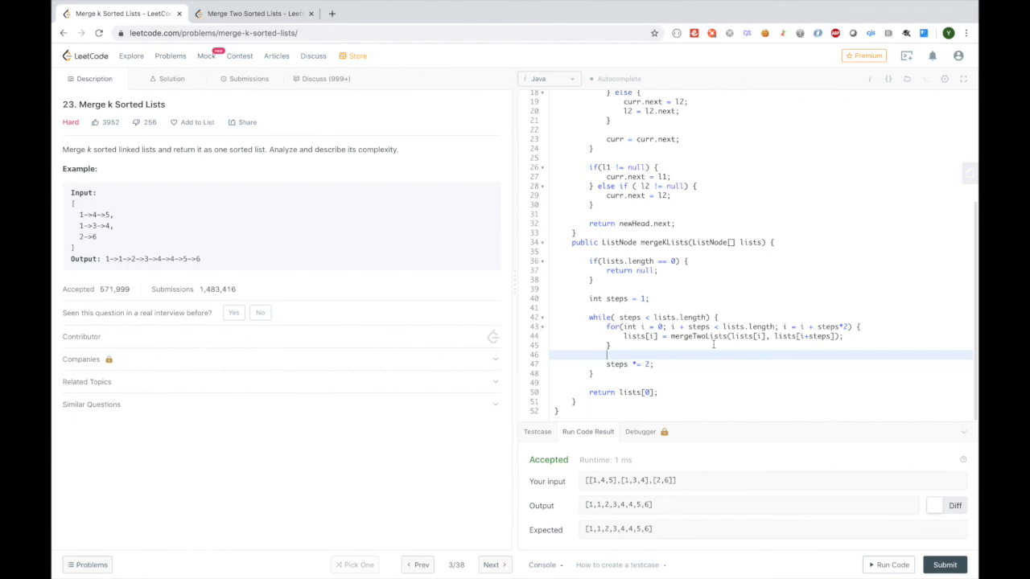
mouse_move(715, 334)
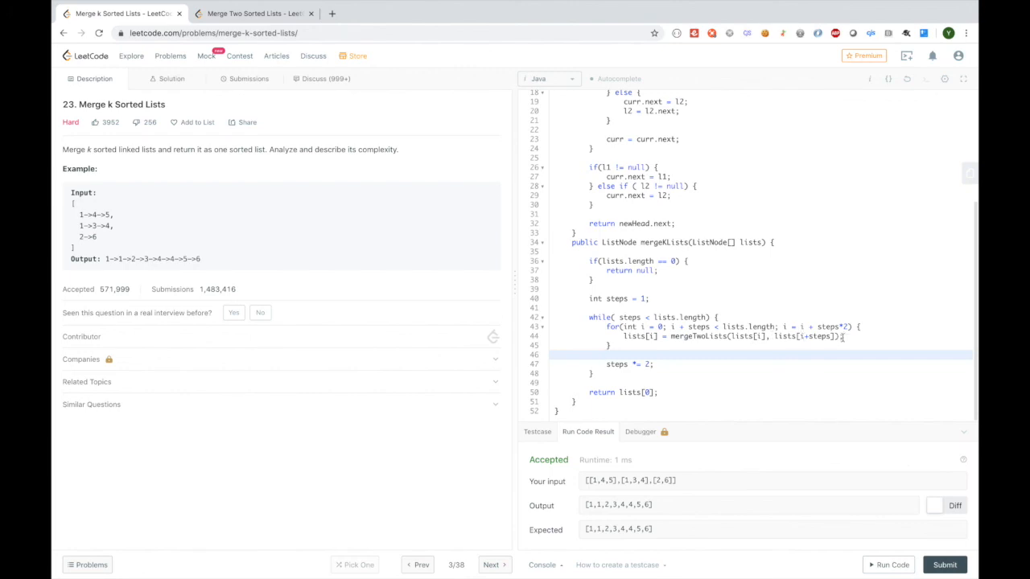
mouse_move(109, 245)
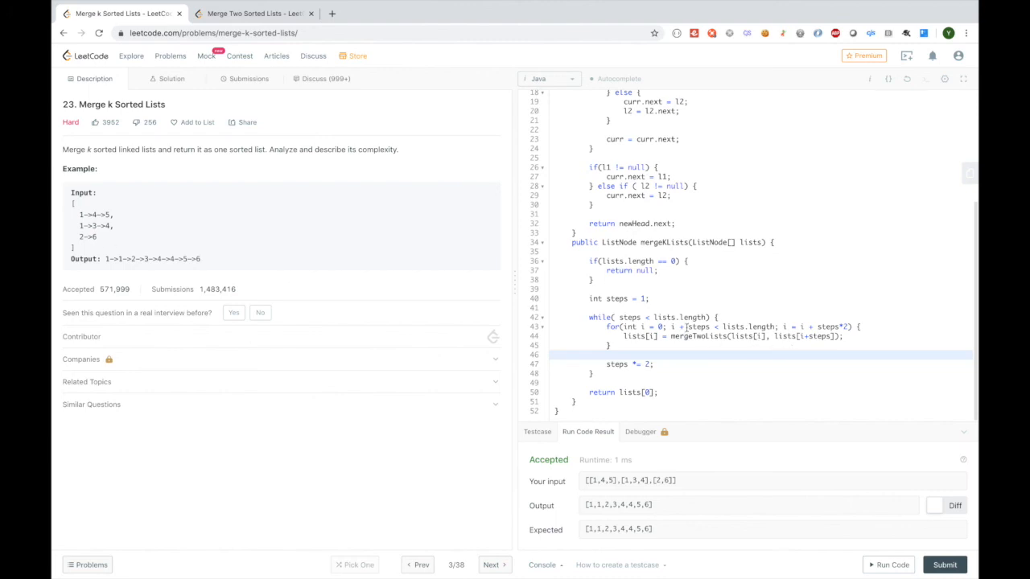
mouse_move(813, 327)
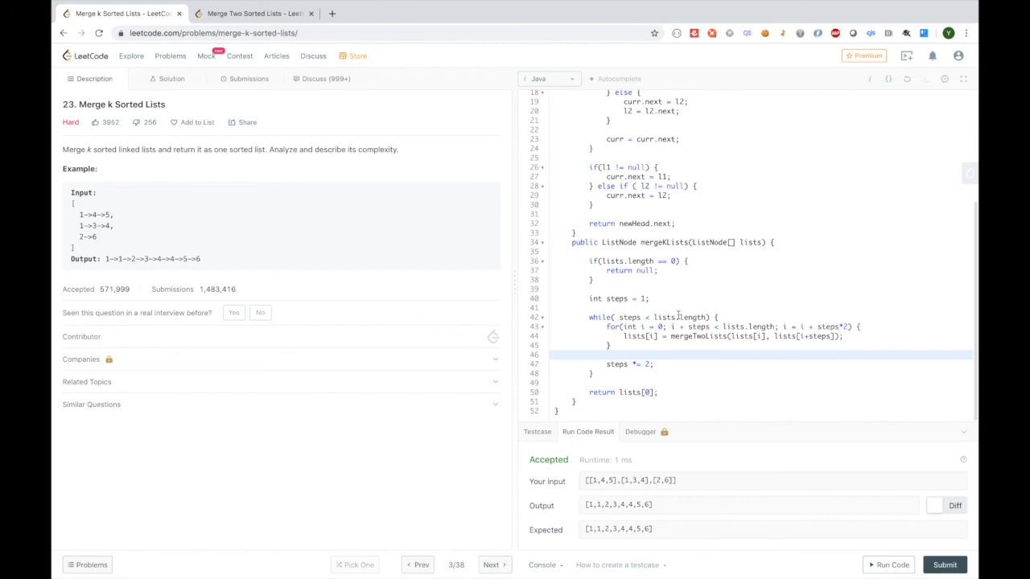
mouse_move(658, 369)
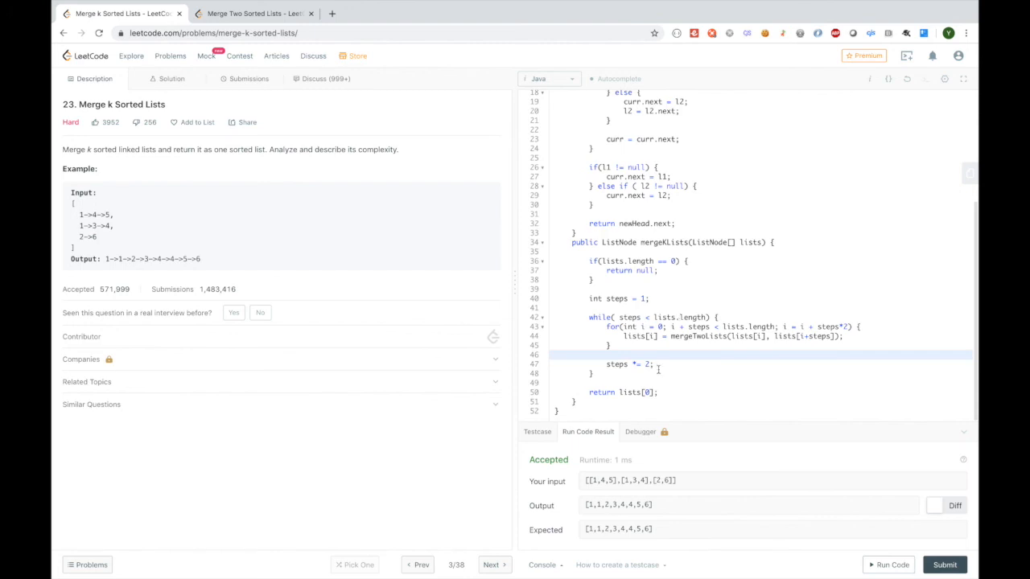
mouse_move(668, 317)
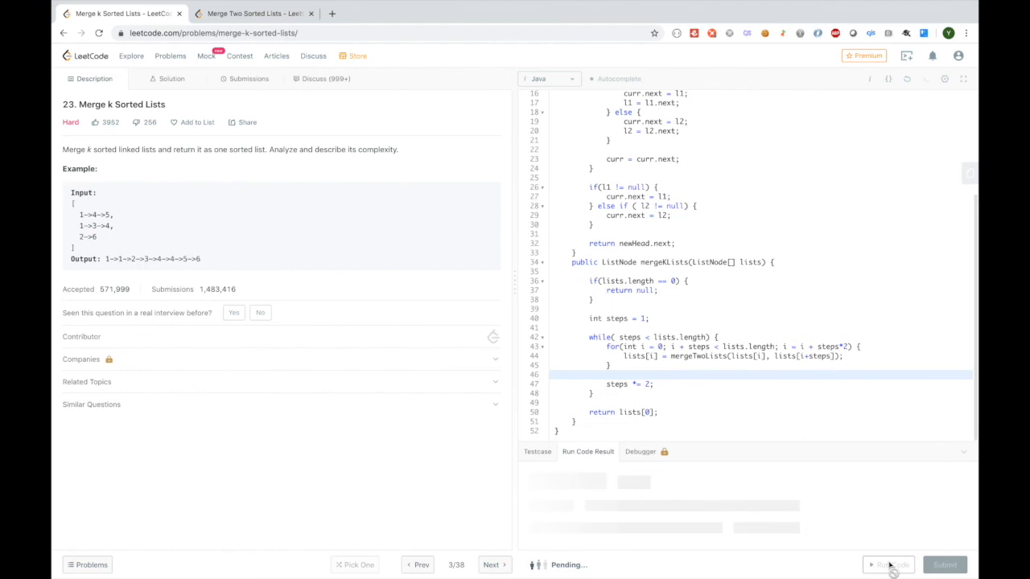
- Run the pairwise-merge solution on the sample, then submit it for an Accepted 1 ms result
left_click(888, 563)
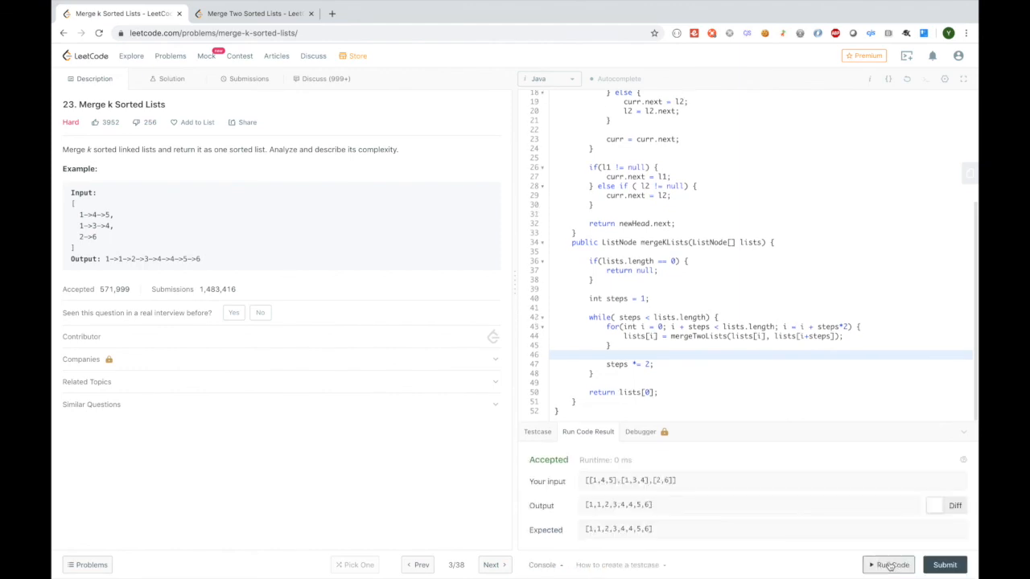
left_click(945, 563)
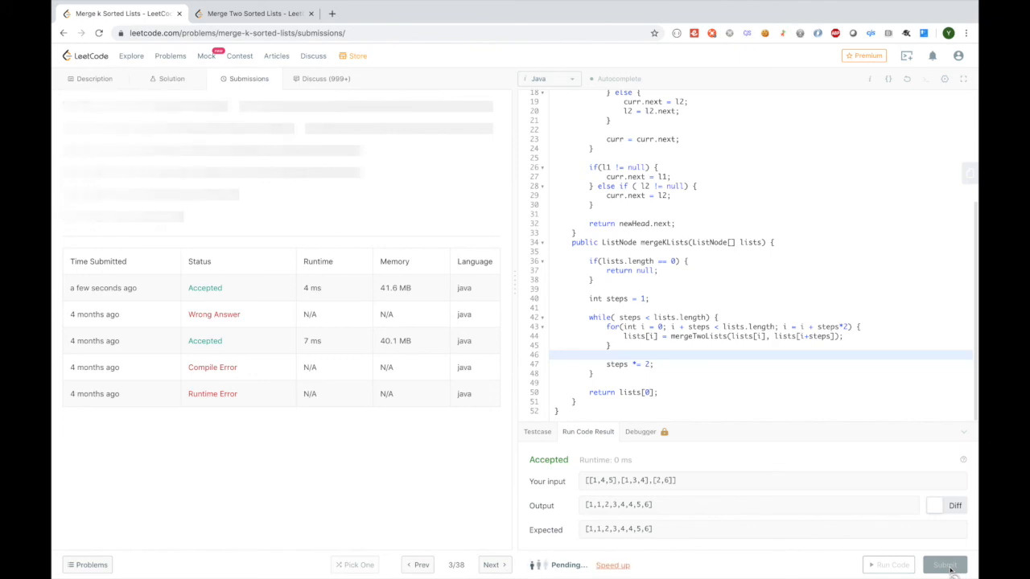
left_click(943, 564)
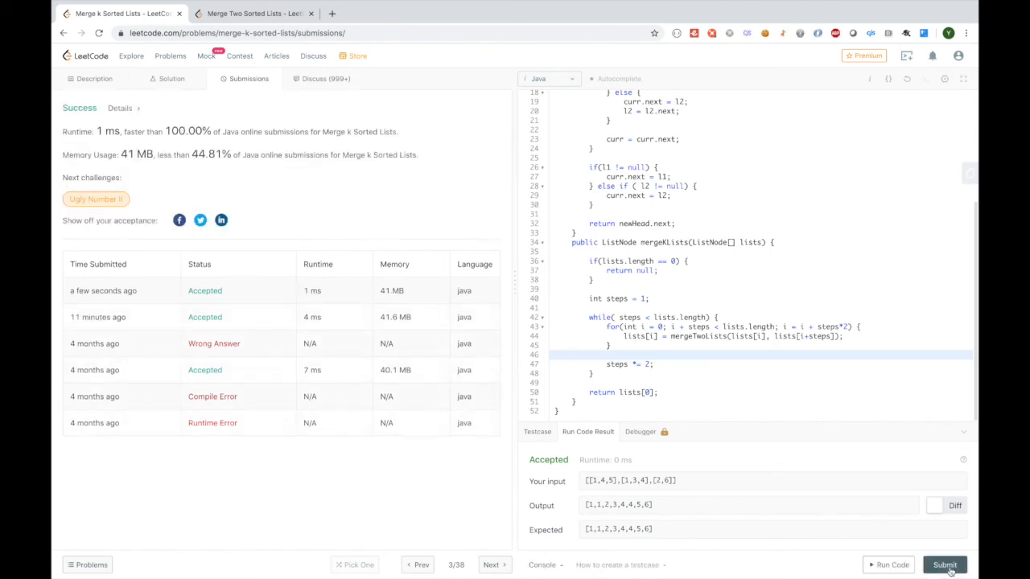
mouse_move(473, 346)
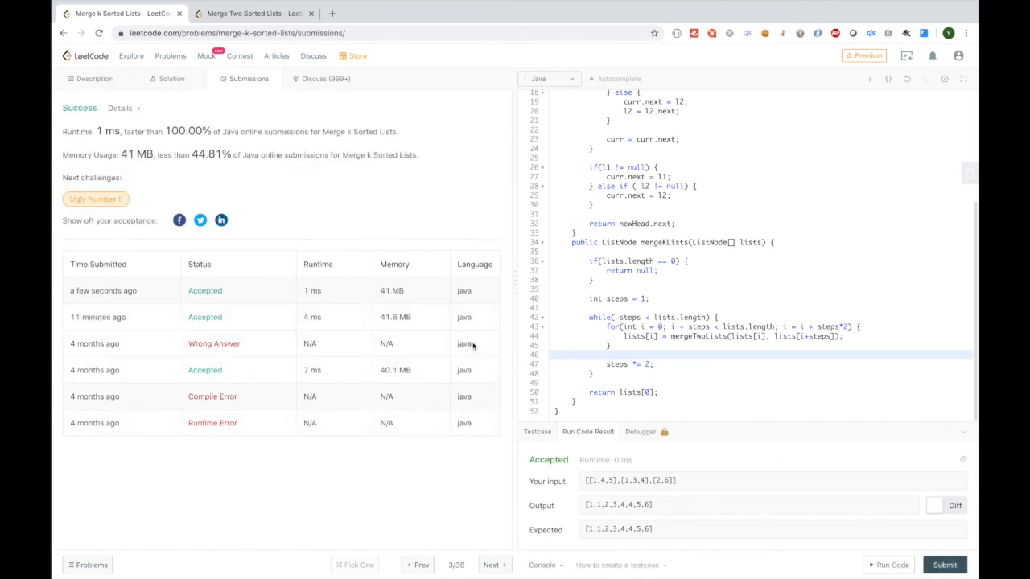